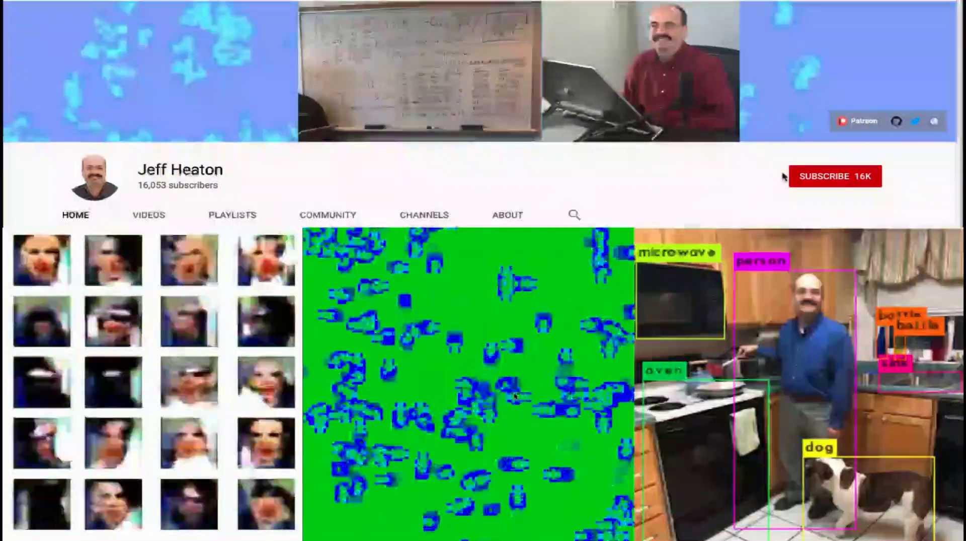
- Run the KDD99 loading cell and view its output reporting 494021 rows read
{"action": "left_click", "coordinate": [836, 176]}
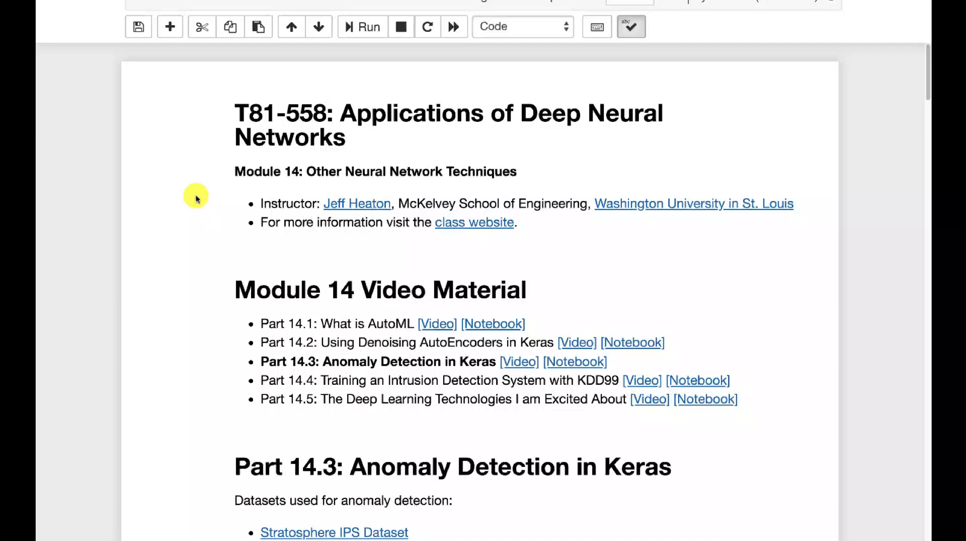
{"action": "scroll", "scroll_direction": "down", "scroll_amount": 3}
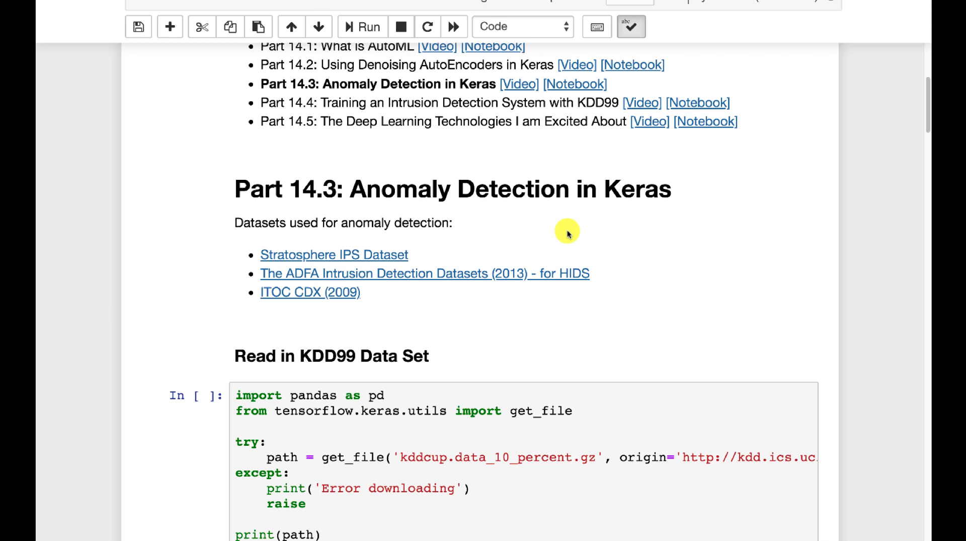
{"action": "mouse_move", "coordinate": [390, 222]}
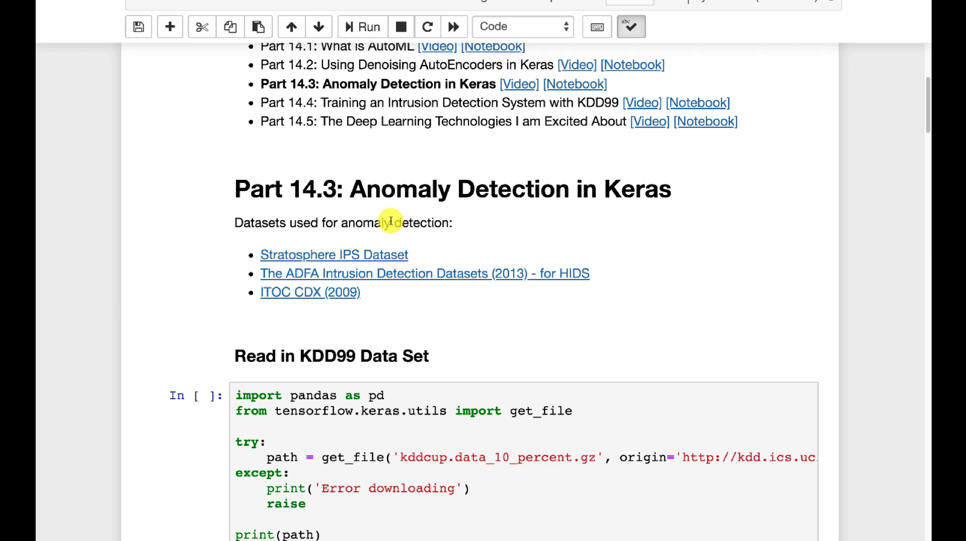
{"action": "mouse_move", "coordinate": [174, 263]}
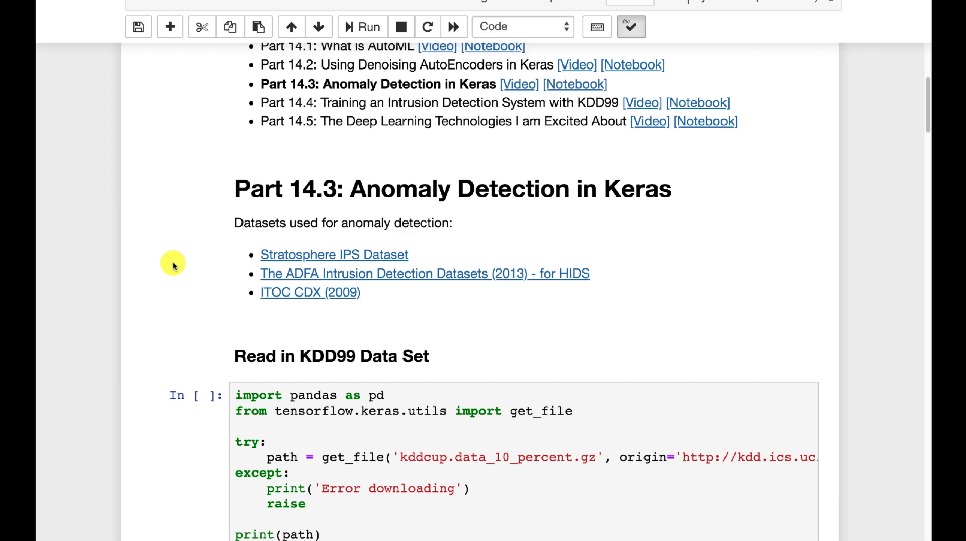
{"action": "scroll", "scroll_direction": "down", "scroll_amount": 3}
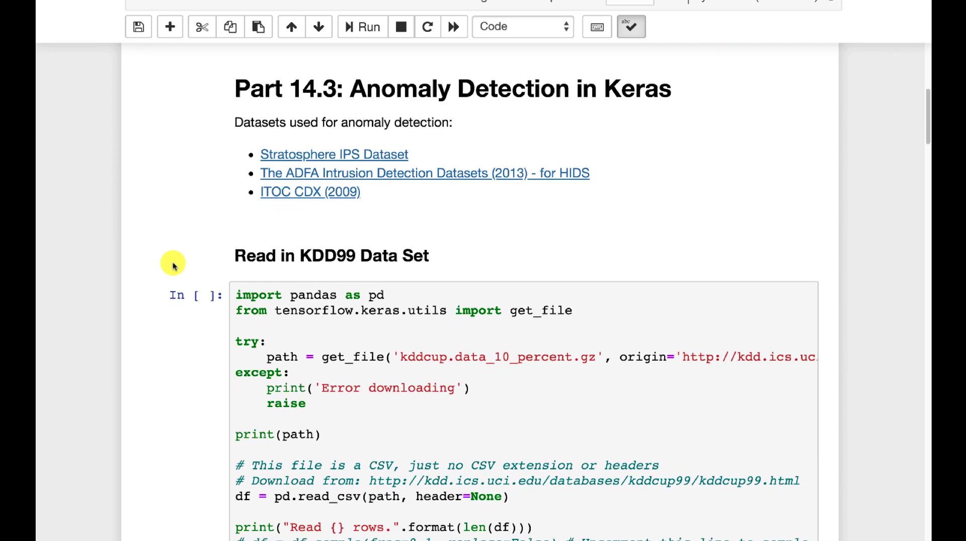
{"action": "scroll", "scroll_direction": "down", "scroll_amount": 3}
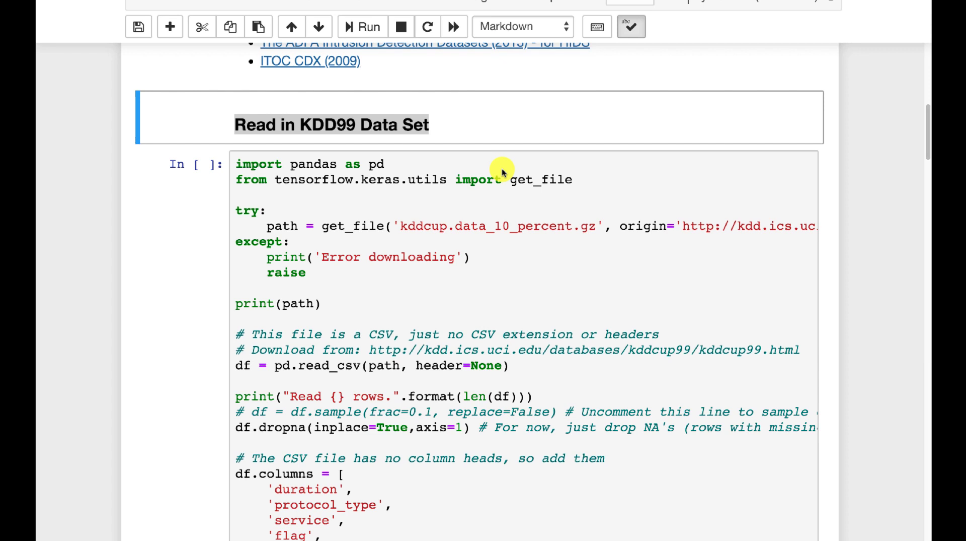
{"action": "mouse_move", "coordinate": [491, 272]}
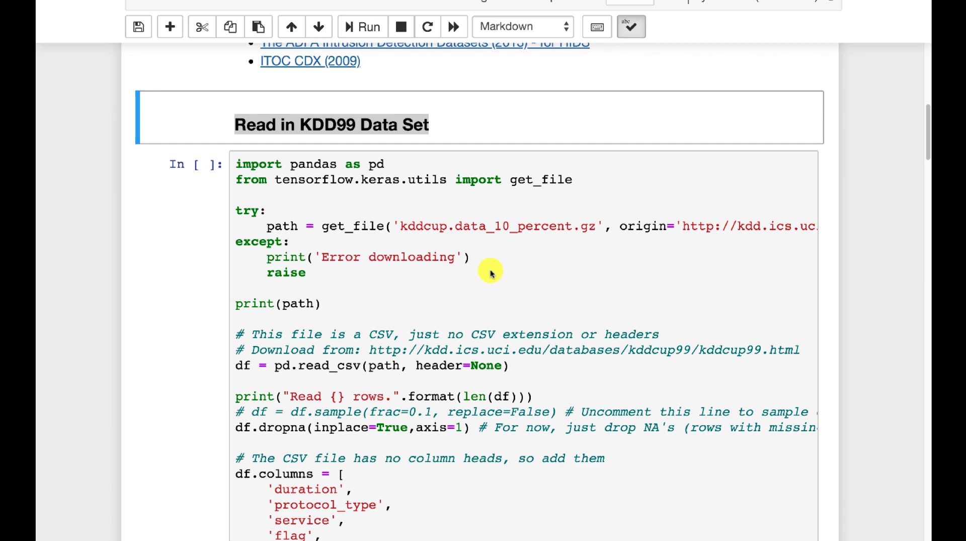
{"action": "mouse_move", "coordinate": [624, 226]}
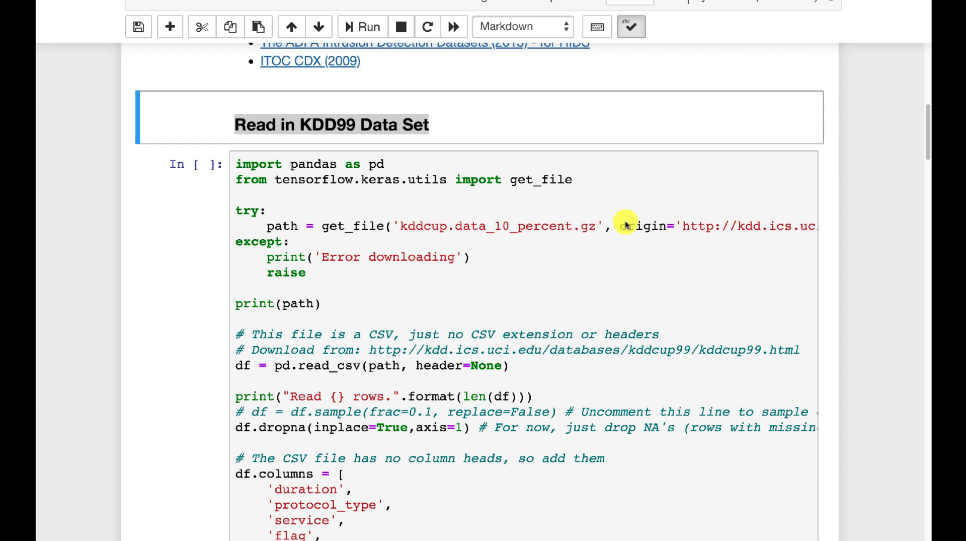
- Browse the five-row, 42-column preview table of the loaded data
{"action": "scroll", "scroll_direction": "right", "scroll_amount": 3}
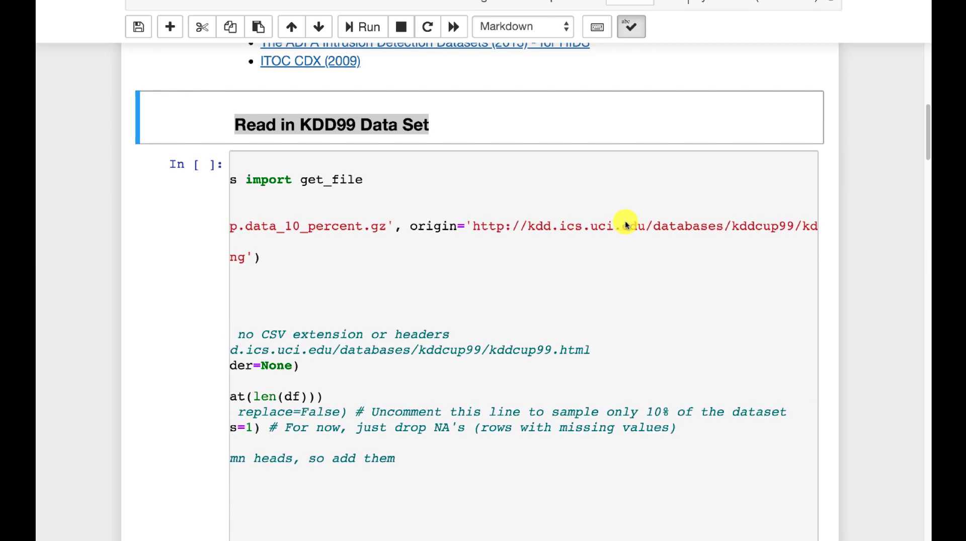
{"action": "scroll", "scroll_direction": "right", "scroll_amount": 3}
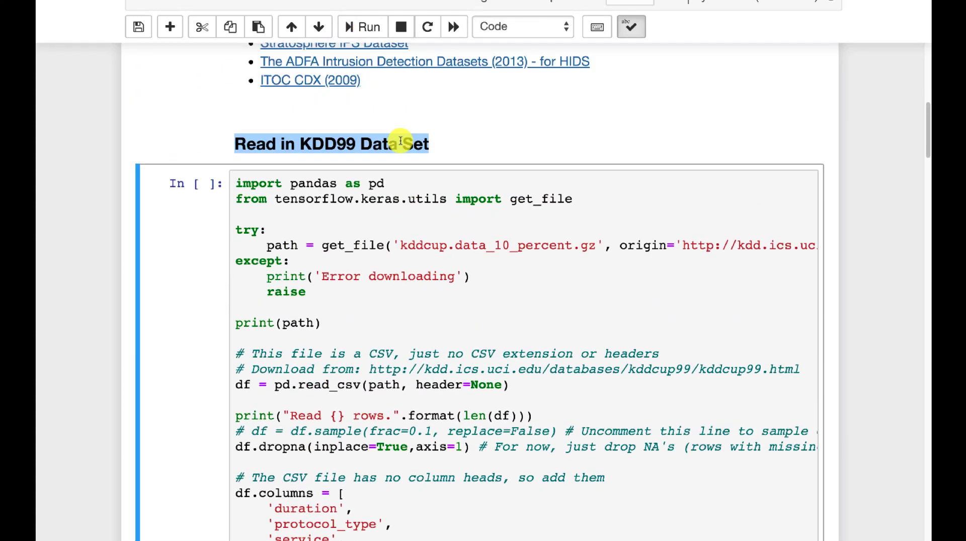
{"action": "scroll", "scroll_direction": "down", "scroll_amount": 3}
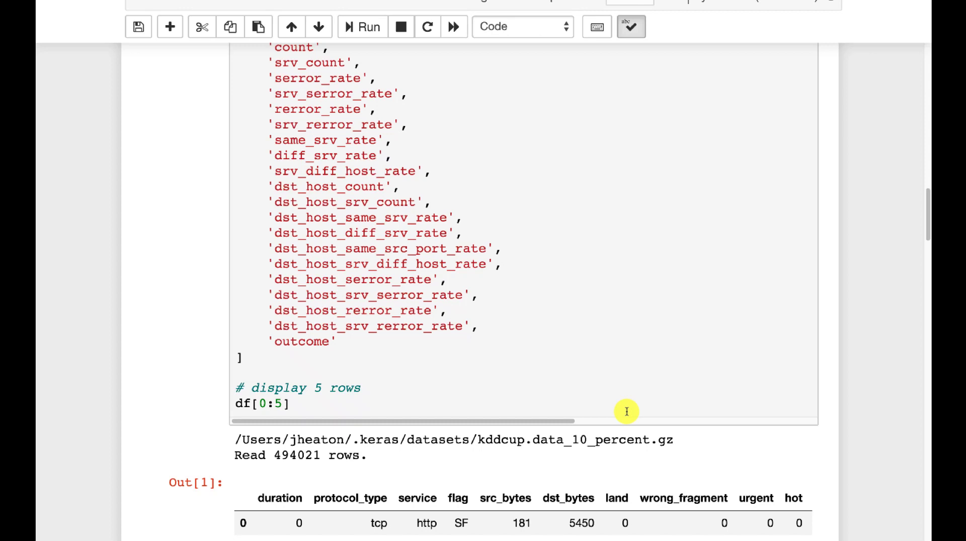
{"action": "mouse_move", "coordinate": [629, 412]}
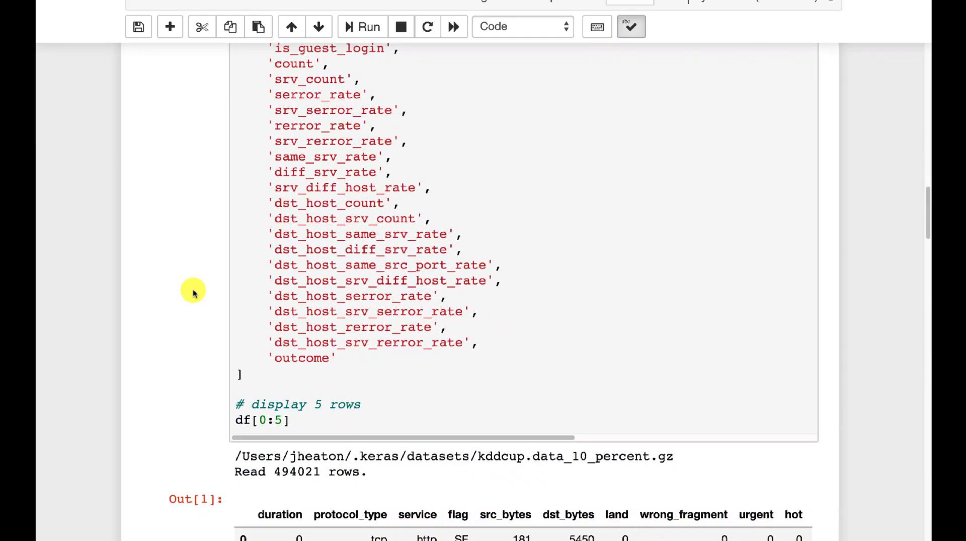
{"action": "scroll", "scroll_direction": "down", "scroll_amount": 3}
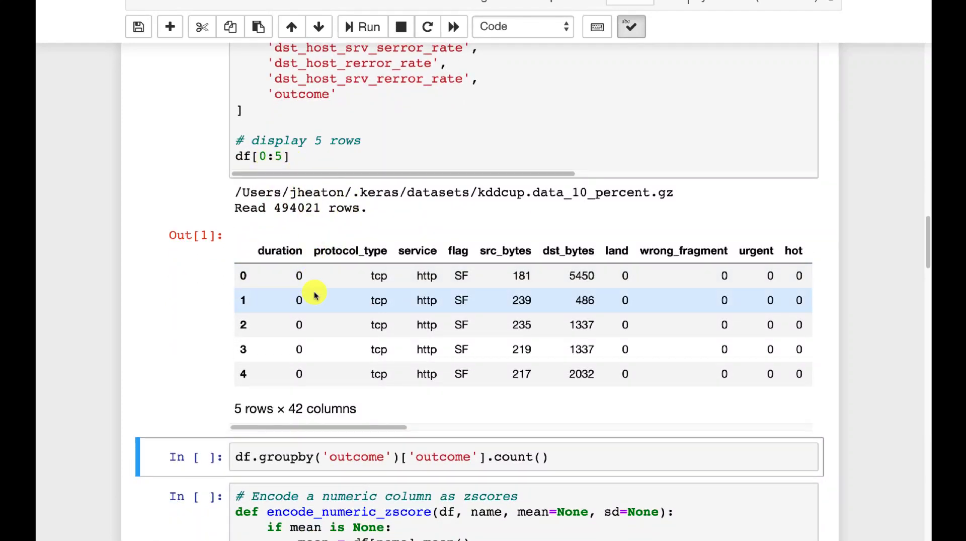
{"action": "mouse_move", "coordinate": [487, 324]}
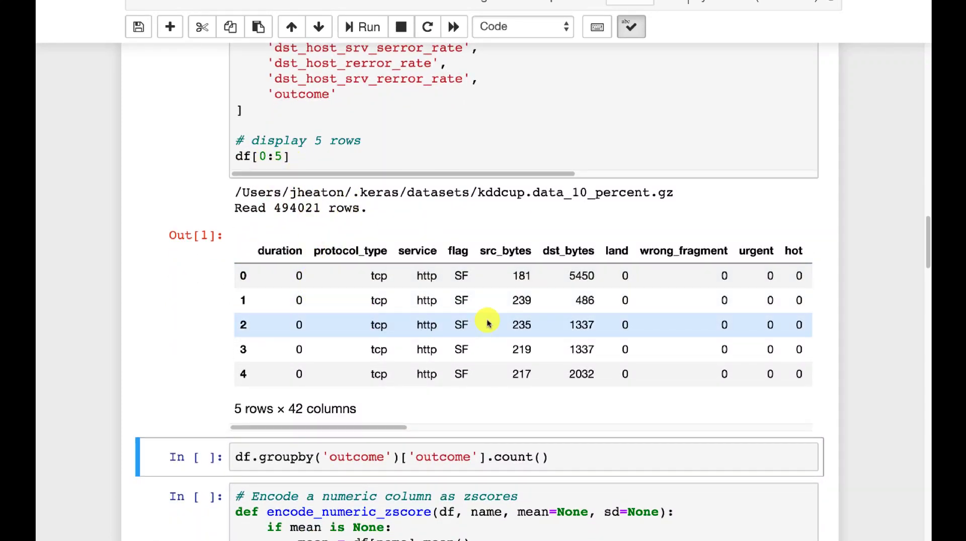
{"action": "mouse_move", "coordinate": [731, 276]}
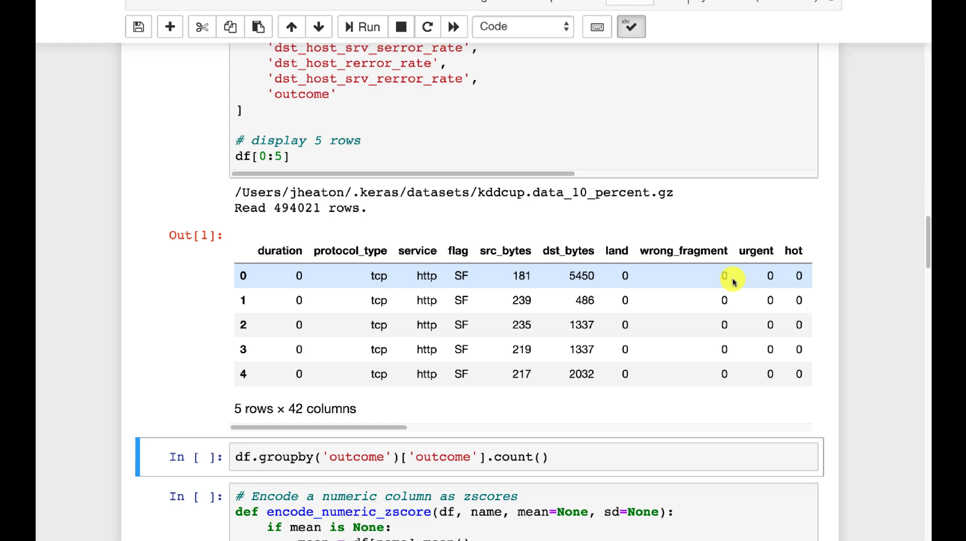
{"action": "mouse_move", "coordinate": [724, 300]}
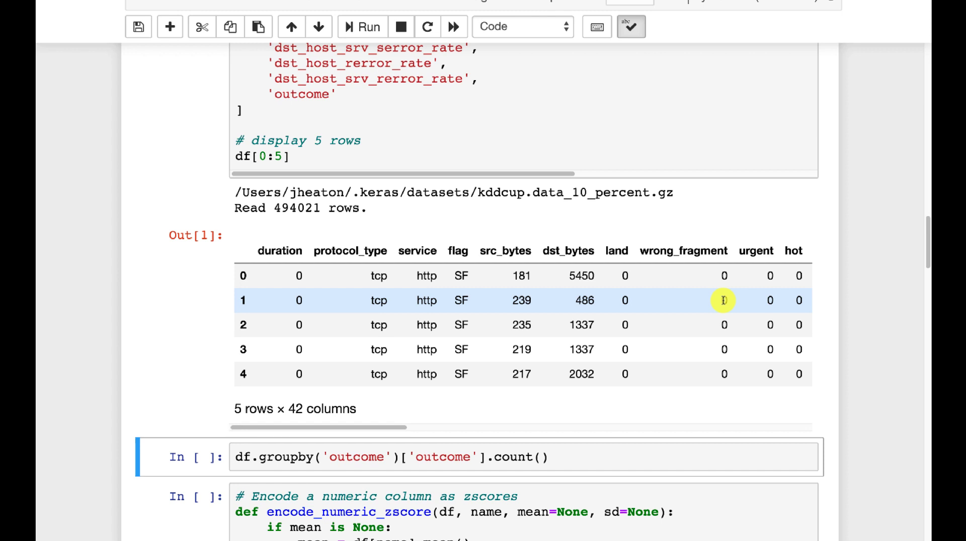
{"action": "scroll", "scroll_direction": "right", "scroll_amount": 3}
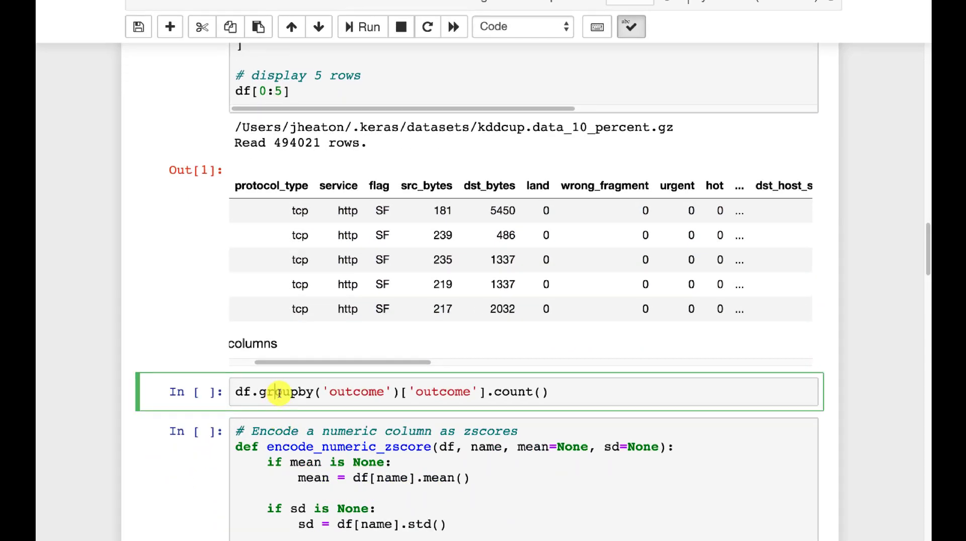
- Run the groupby('outcome') count and highlight the normal. line showing 97278 records
{"action": "left_click", "coordinate": [362, 27]}
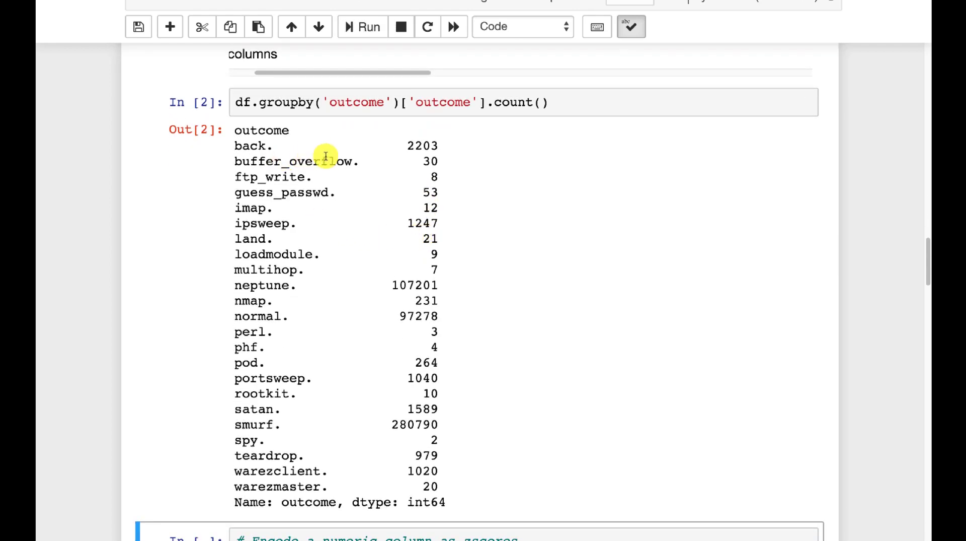
{"action": "mouse_move", "coordinate": [316, 195]}
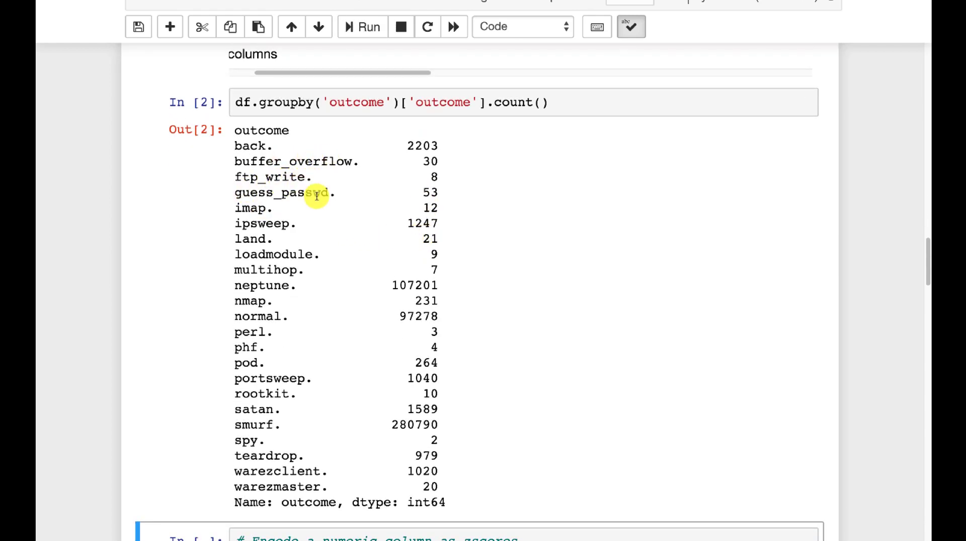
{"action": "mouse_move", "coordinate": [280, 197]}
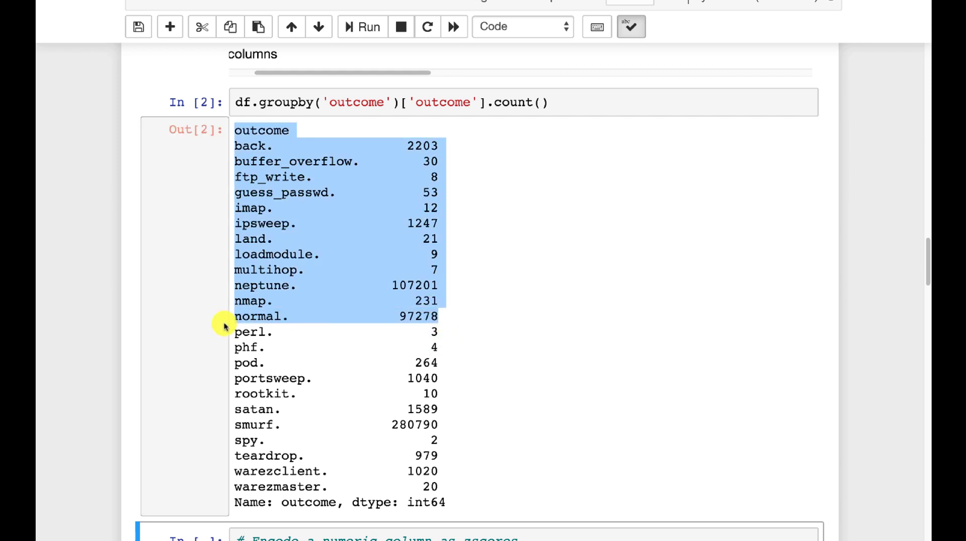
{"action": "left_click", "coordinate": [258, 316]}
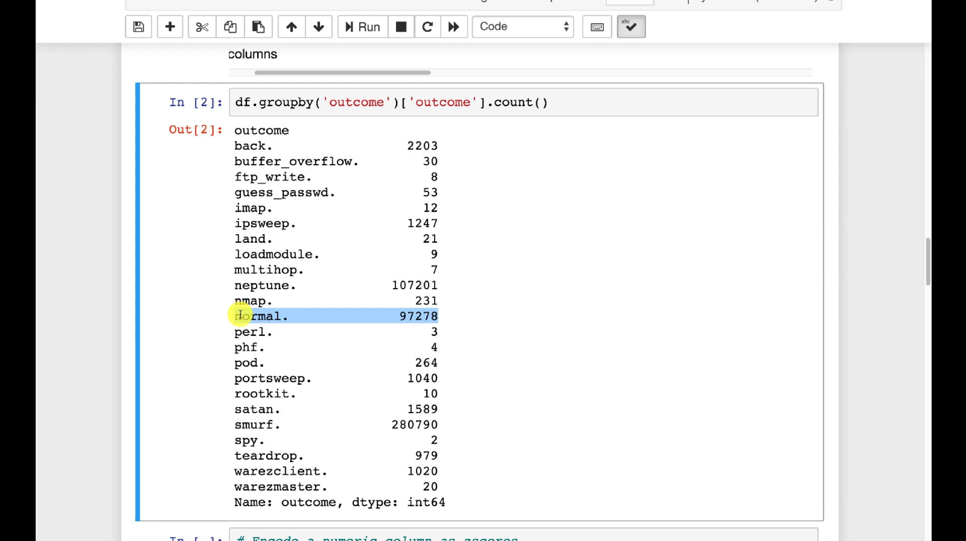
{"action": "mouse_move", "coordinate": [349, 318]}
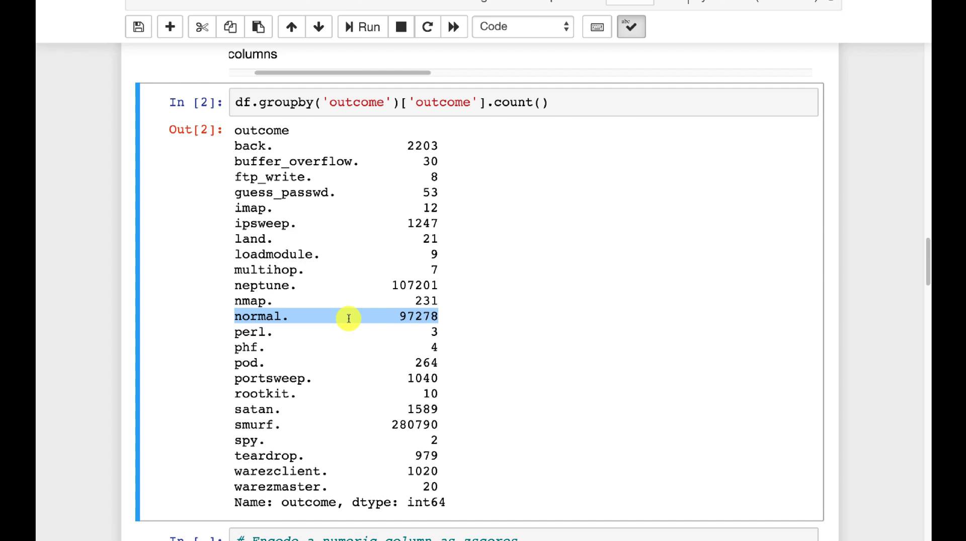
{"action": "mouse_move", "coordinate": [253, 323]}
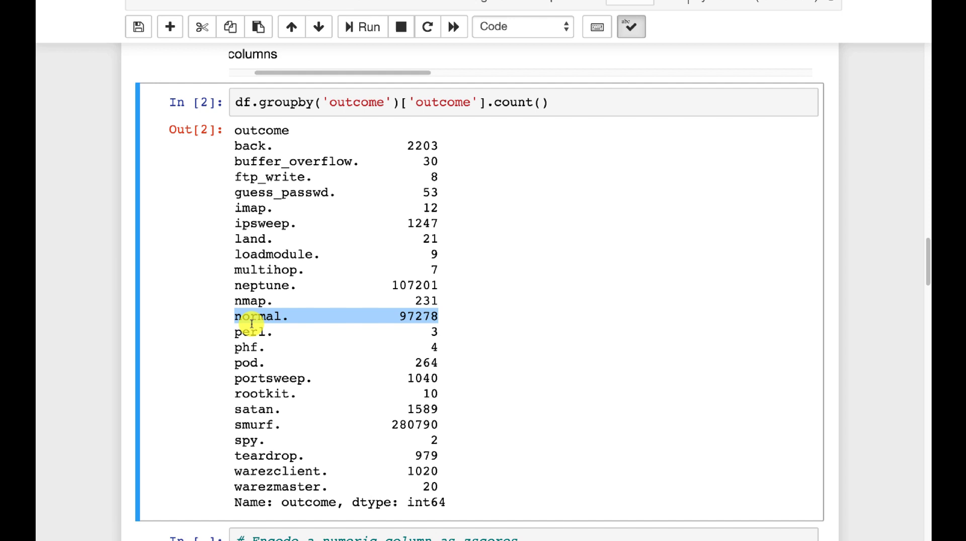
{"action": "mouse_move", "coordinate": [253, 301]}
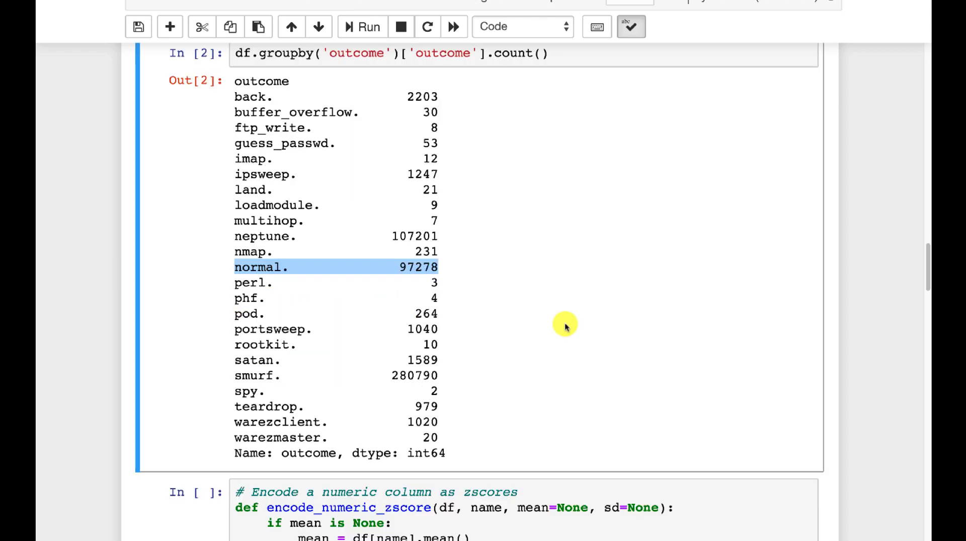
{"action": "scroll", "scroll_direction": "down", "scroll_amount": 3}
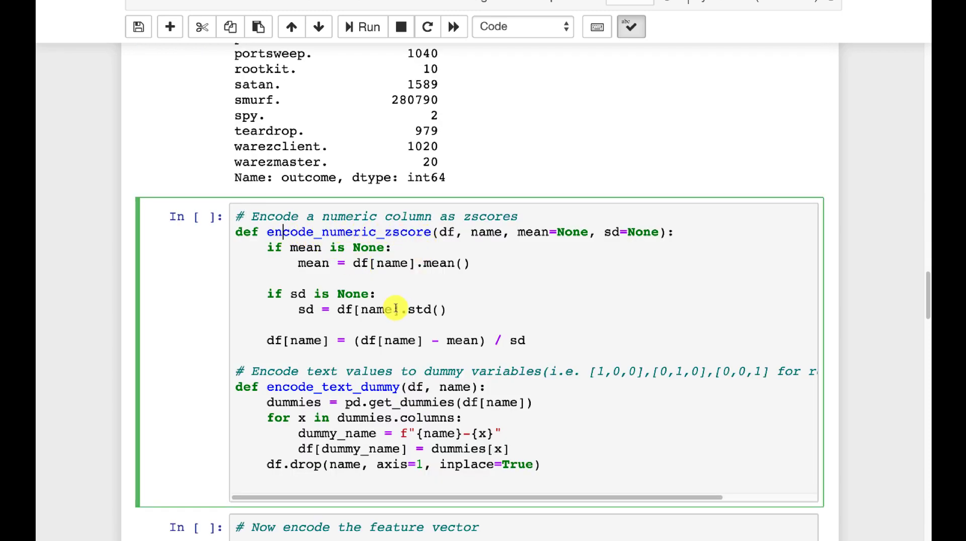
{"action": "mouse_move", "coordinate": [331, 85]}
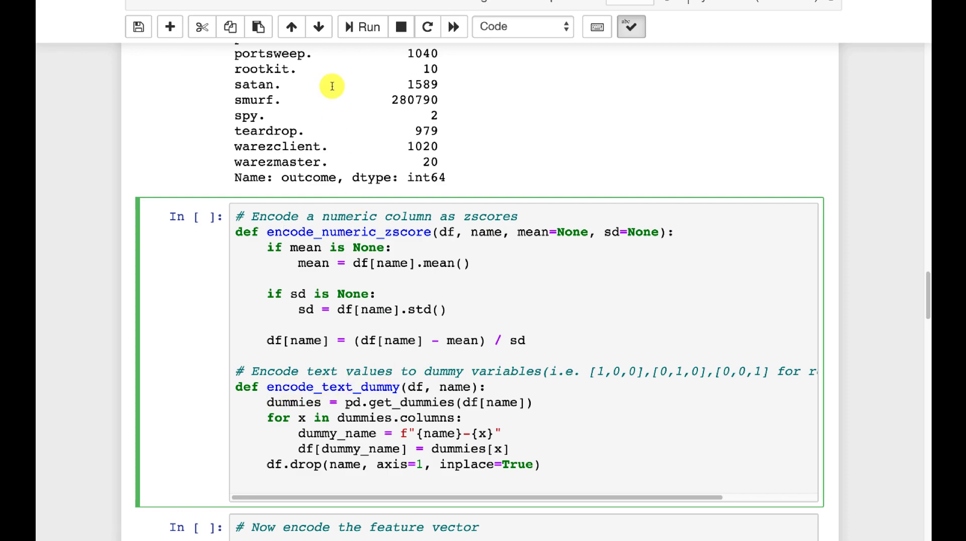
- Review the feature-encoding cell's z-score and dummy encoding calls
{"action": "scroll", "scroll_direction": "down", "scroll_amount": 3}
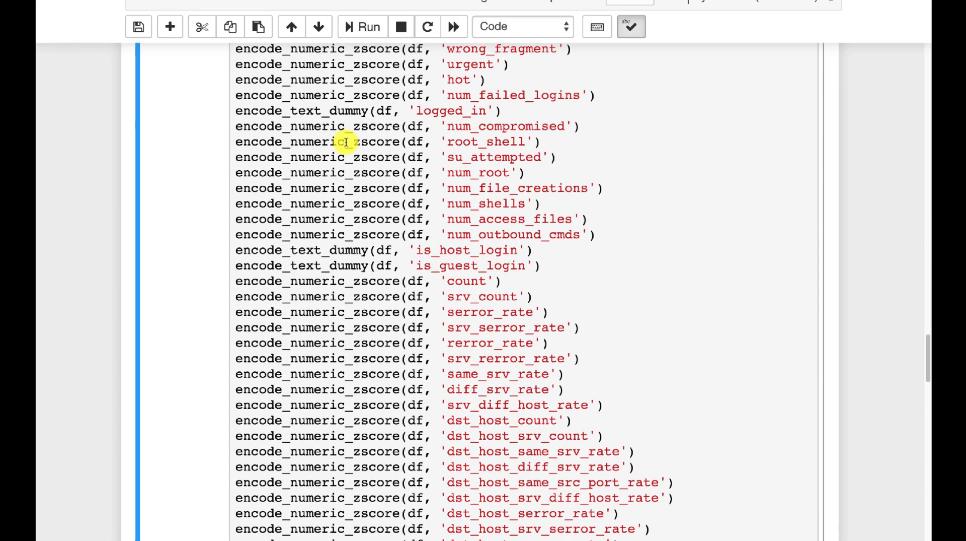
{"action": "scroll", "scroll_direction": "up", "scroll_amount": 3}
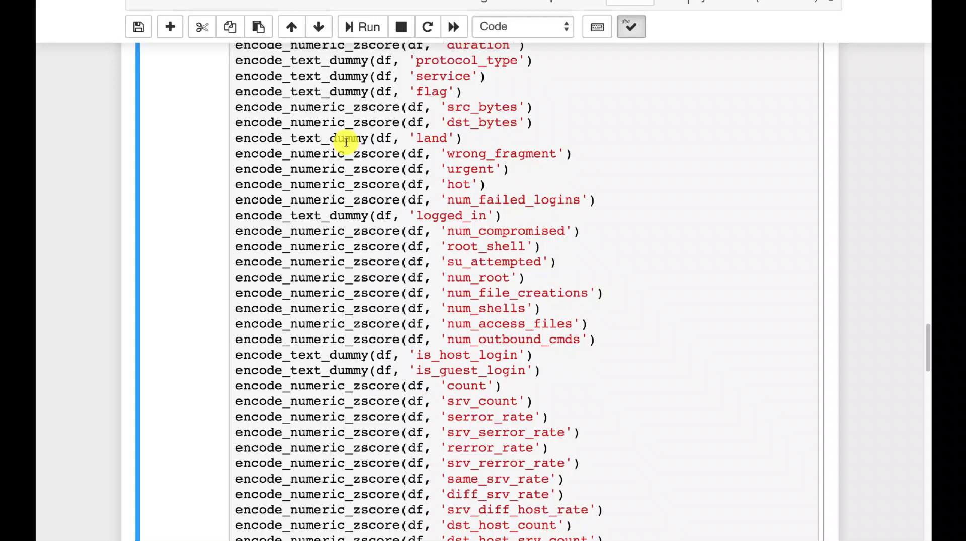
{"action": "scroll", "scroll_direction": "up", "scroll_amount": 3}
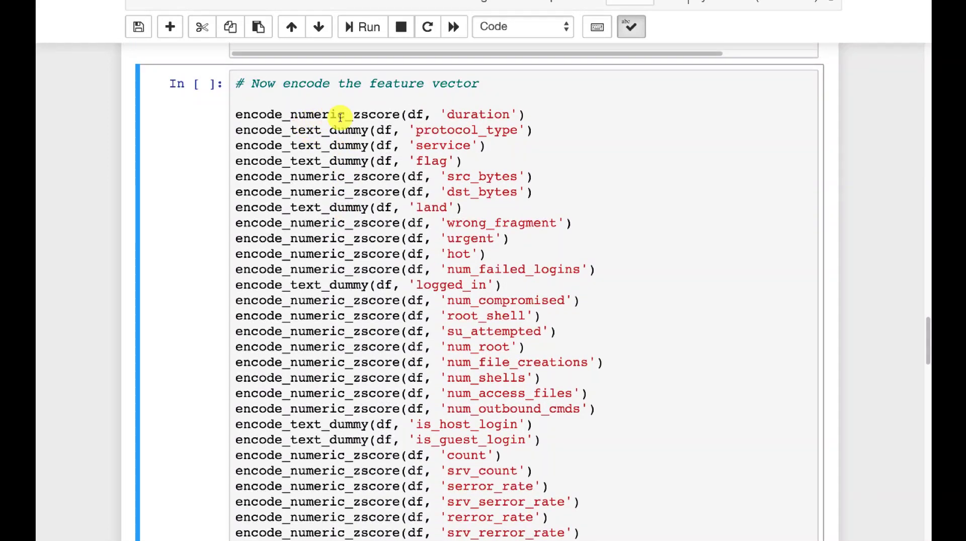
{"action": "scroll", "scroll_direction": "down", "scroll_amount": 3}
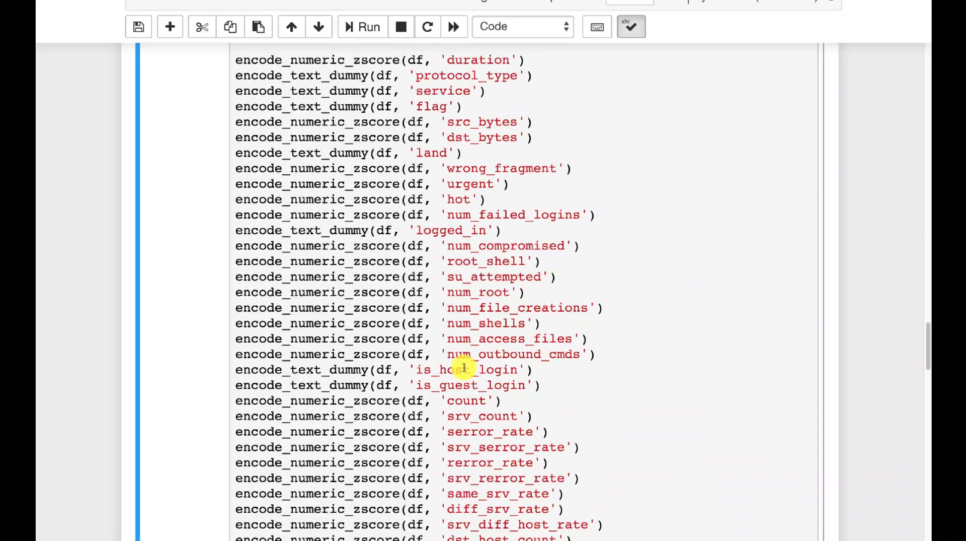
{"action": "scroll", "scroll_direction": "down", "scroll_amount": 3}
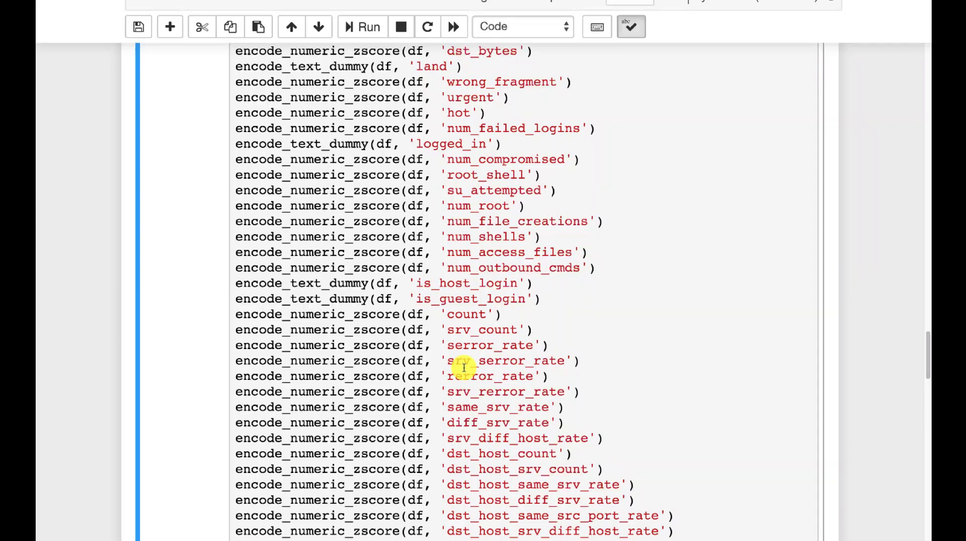
{"action": "scroll", "scroll_direction": "down", "scroll_amount": 3}
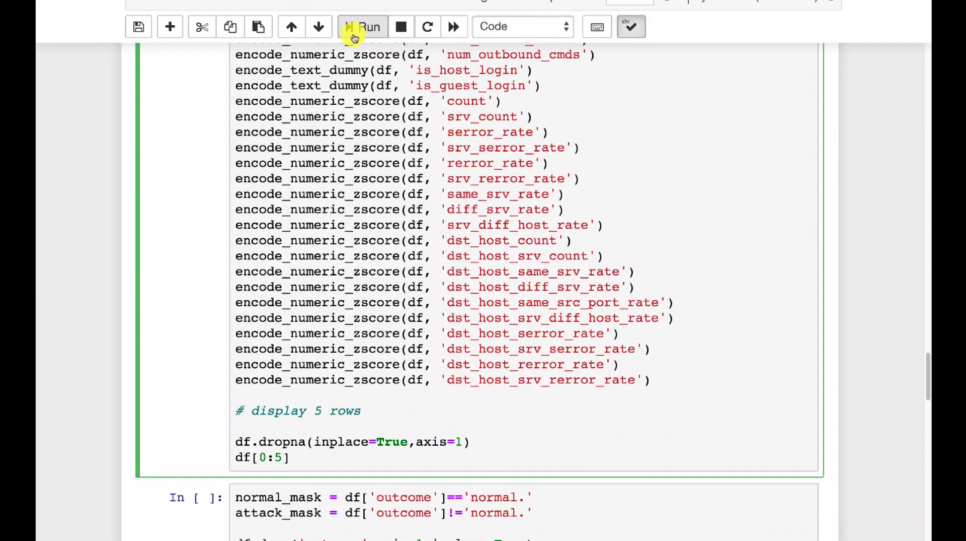
{"action": "scroll", "scroll_direction": "down", "scroll_amount": 3}
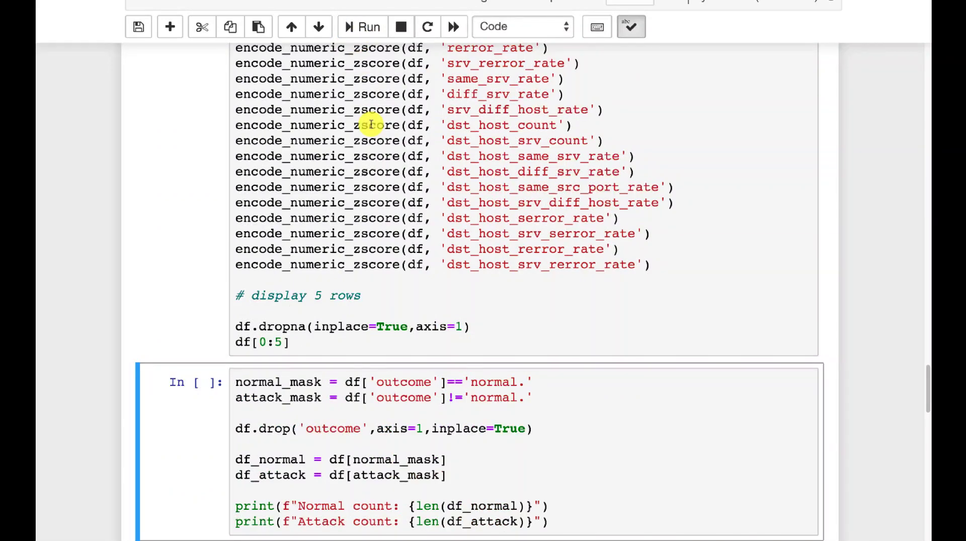
- Run the encoding cell to show five encoded rows across 121 columns
{"action": "left_click", "coordinate": [362, 26]}
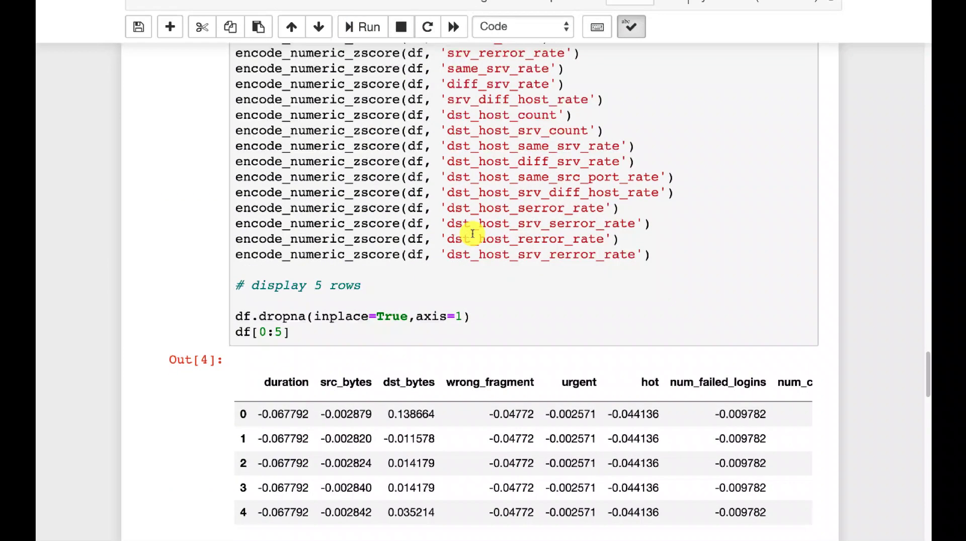
{"action": "scroll", "scroll_direction": "down", "scroll_amount": 3}
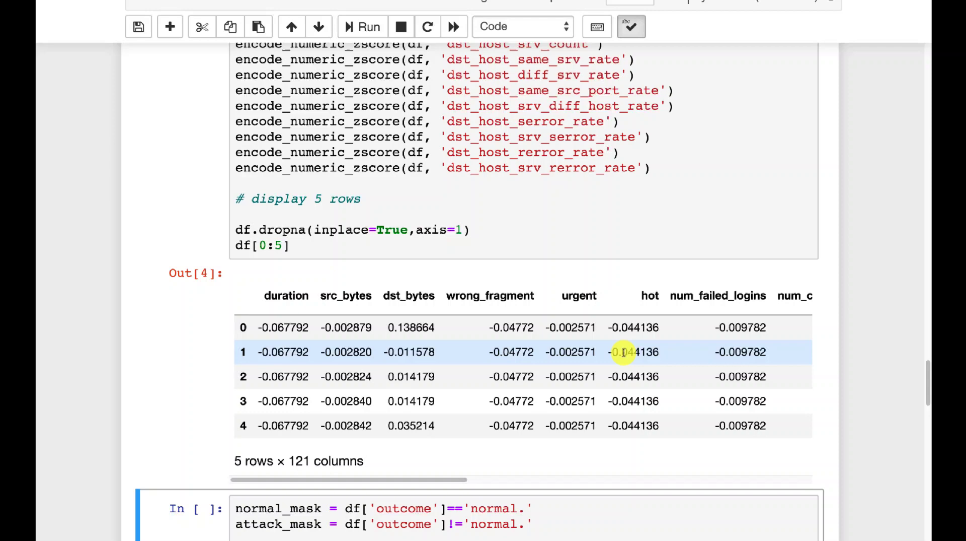
{"action": "mouse_move", "coordinate": [740, 364]}
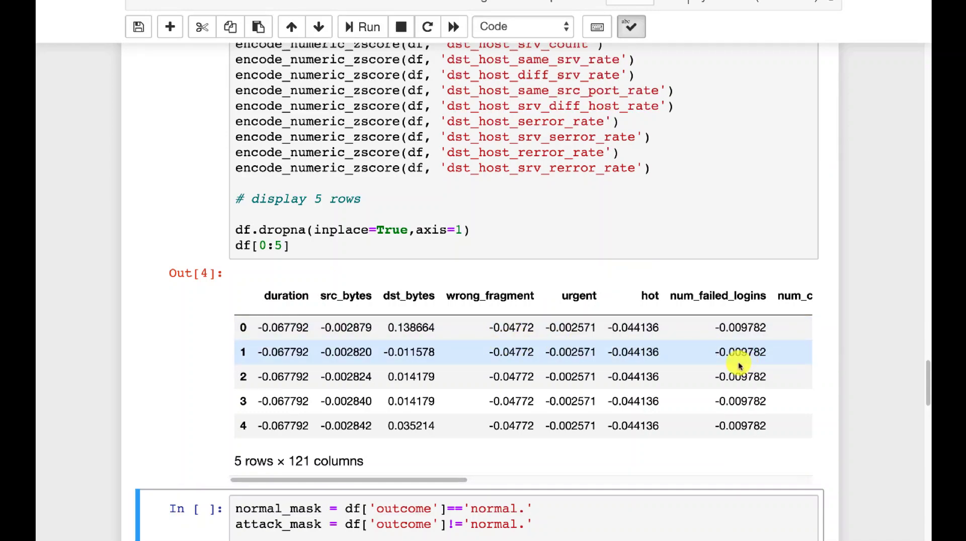
- Run the normal_mask/attack_mask cell, printing 97278 normal and 396743 attack rows
{"action": "scroll", "scroll_direction": "down", "scroll_amount": 3}
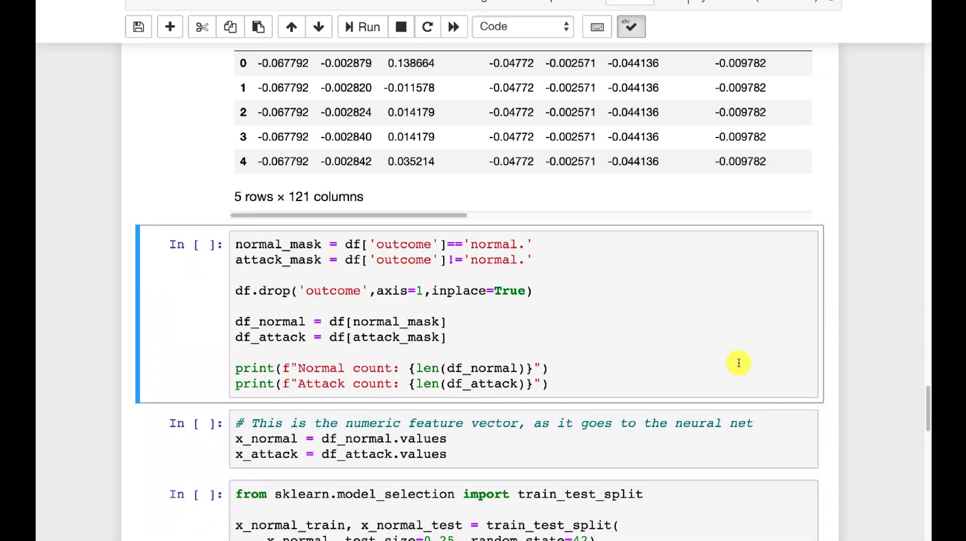
{"action": "mouse_move", "coordinate": [342, 240]}
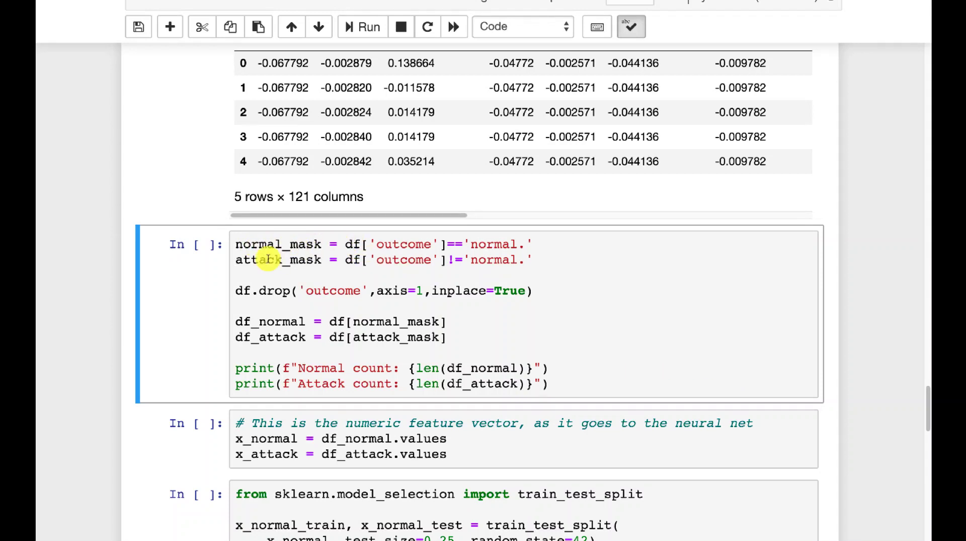
{"action": "mouse_move", "coordinate": [406, 259]}
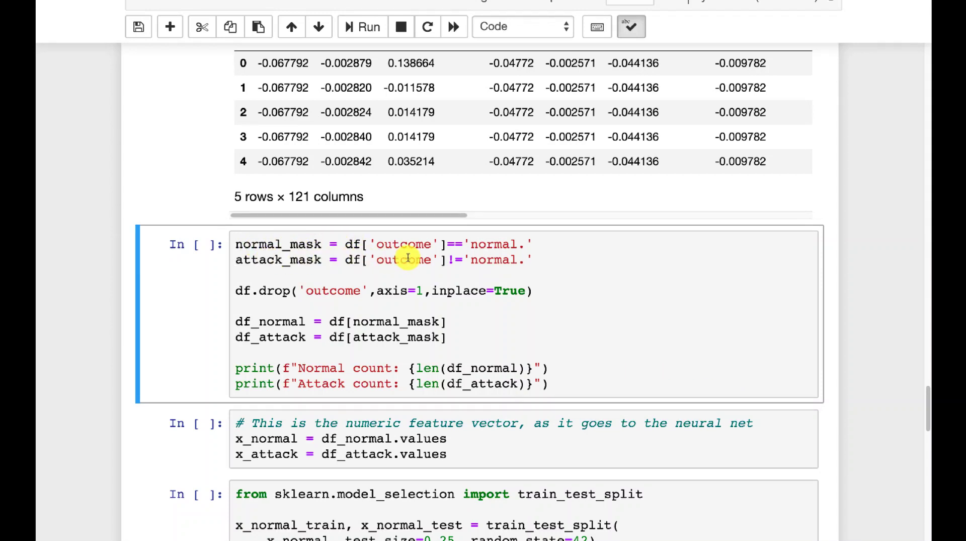
{"action": "mouse_move", "coordinate": [354, 311]}
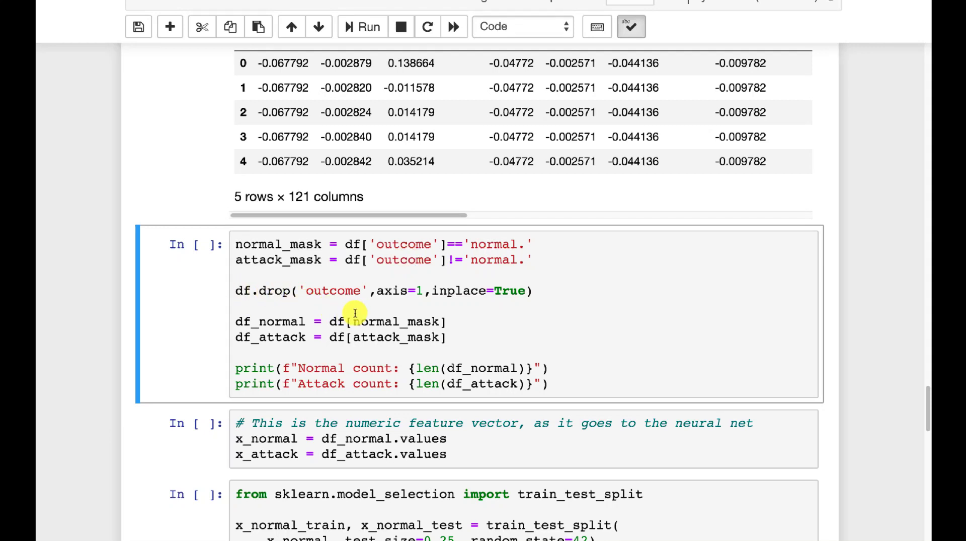
{"action": "mouse_move", "coordinate": [259, 290]}
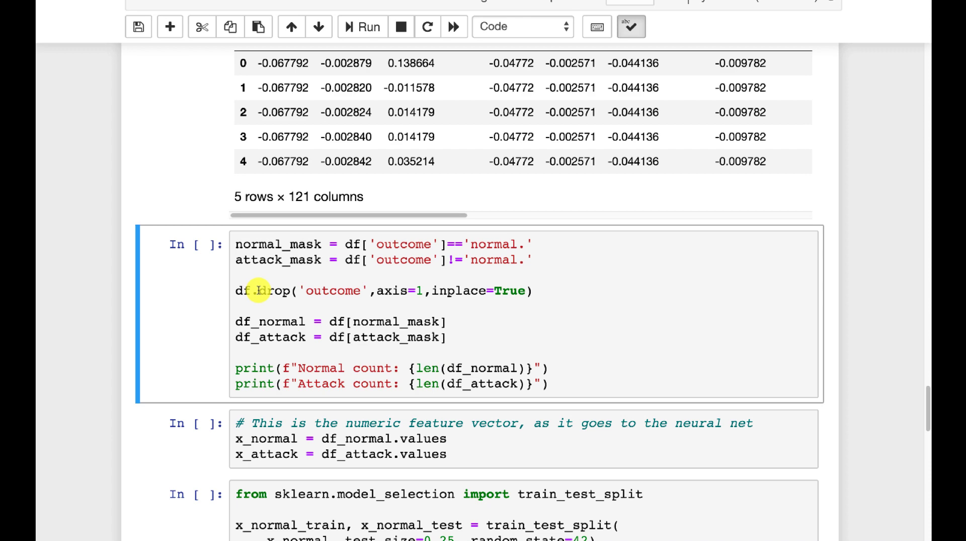
{"action": "scroll", "scroll_direction": "up", "scroll_amount": 3}
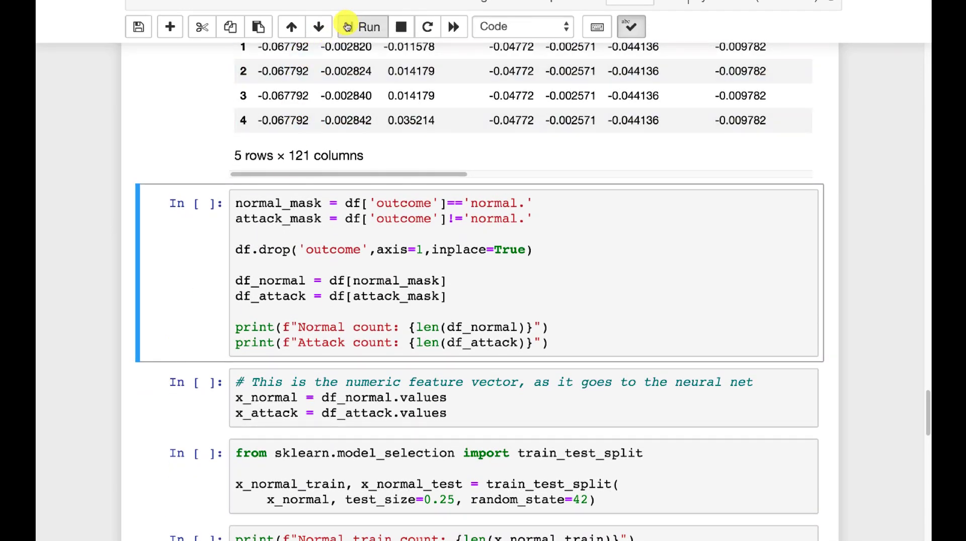
{"action": "left_click", "coordinate": [363, 27]}
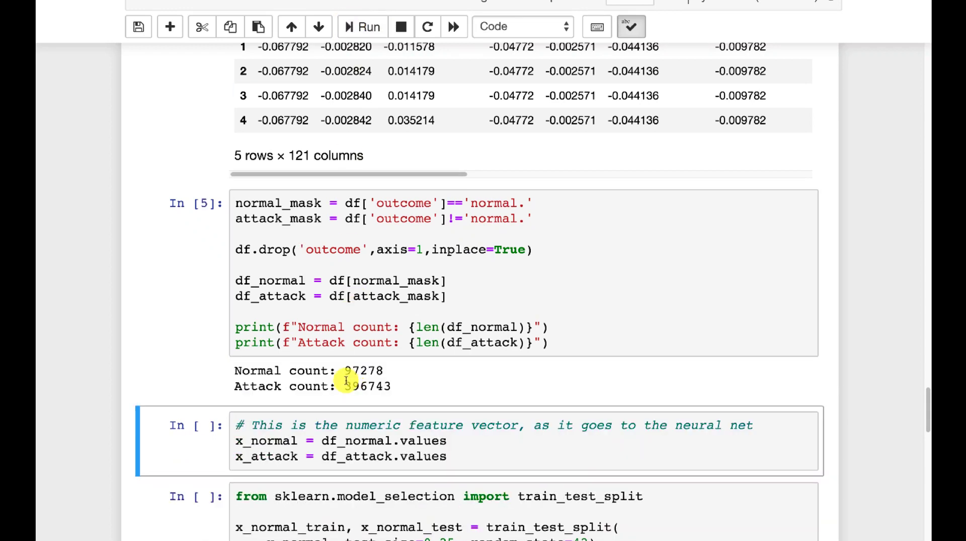
{"action": "mouse_move", "coordinate": [422, 362]}
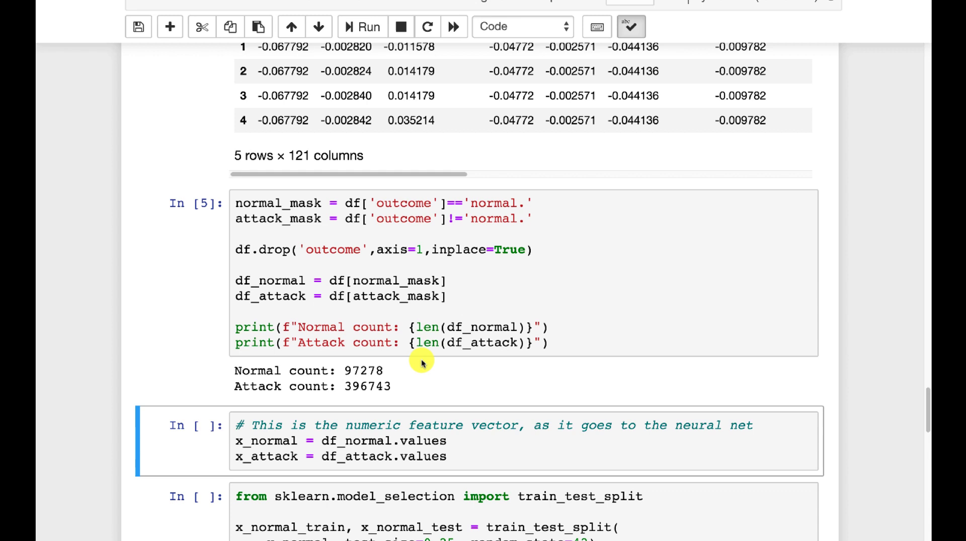
- Run the train_test_split and count cells, printing 72958 train and 24320 test normal rows
{"action": "scroll", "scroll_direction": "down", "scroll_amount": 3}
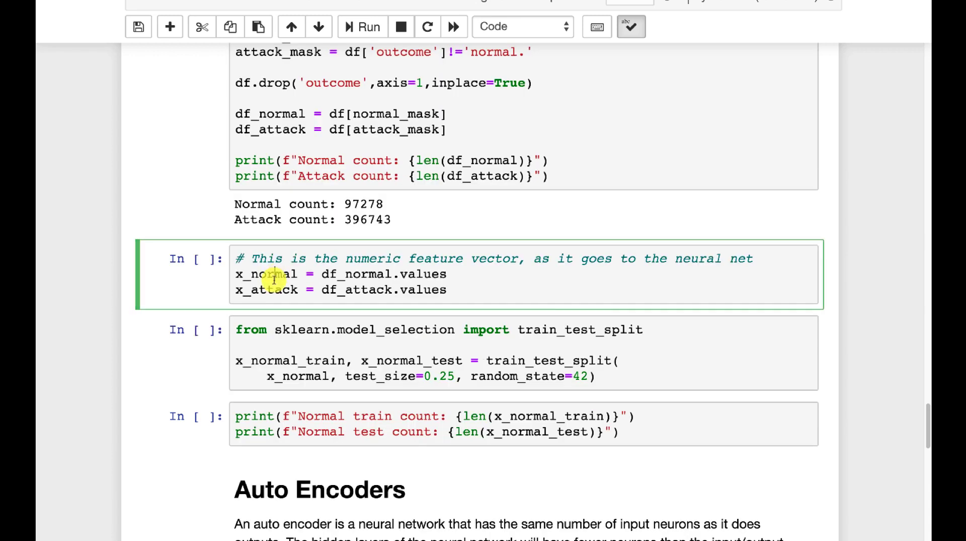
{"action": "mouse_move", "coordinate": [314, 246]}
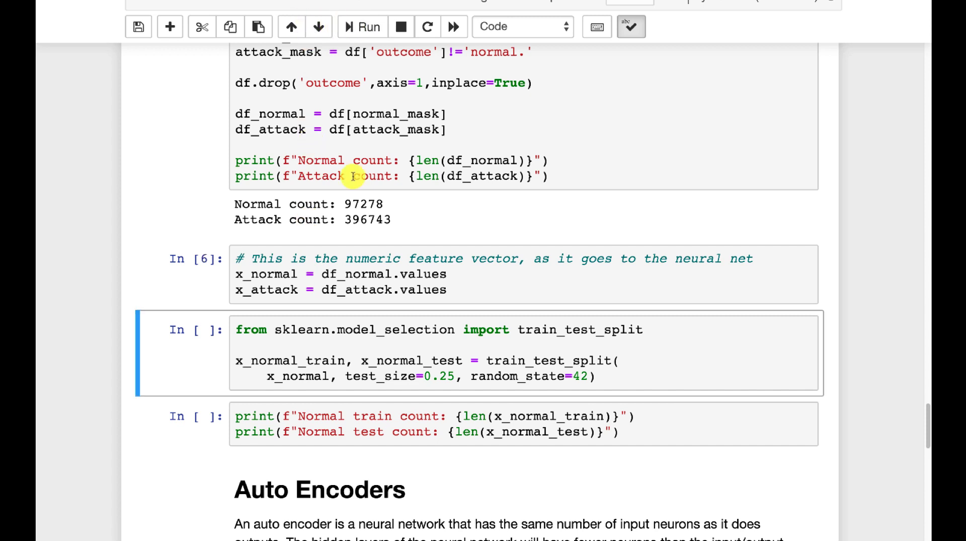
{"action": "left_click", "coordinate": [362, 26]}
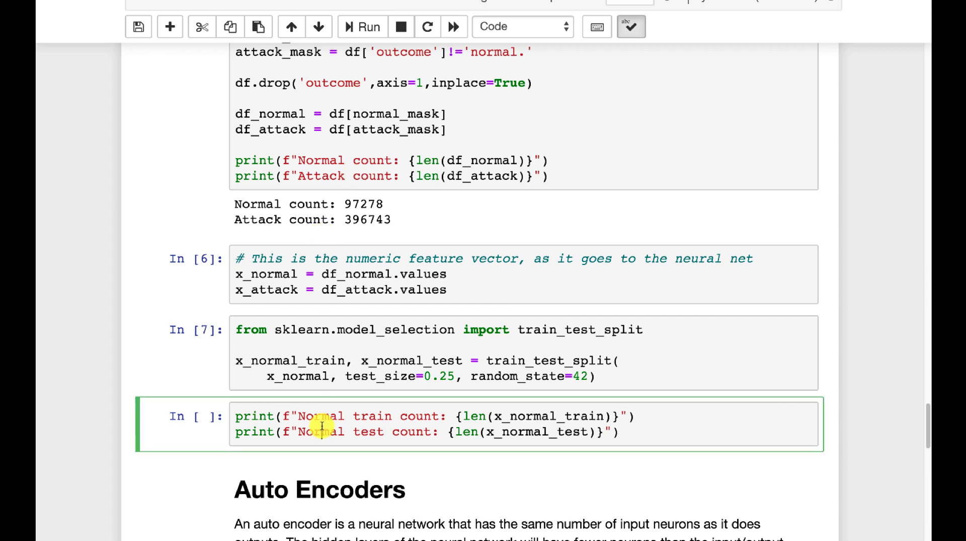
{"action": "left_click", "coordinate": [363, 26]}
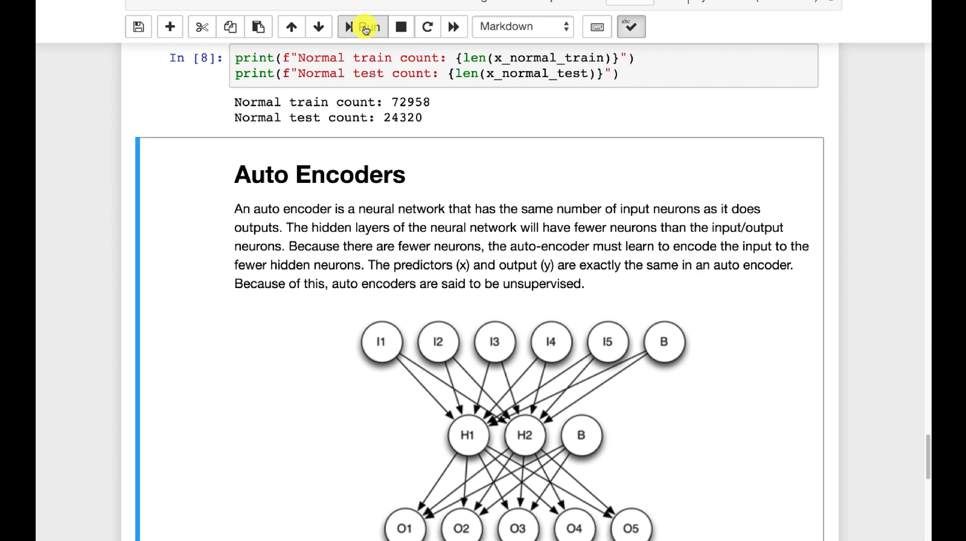
{"action": "scroll", "scroll_direction": "up", "scroll_amount": 3}
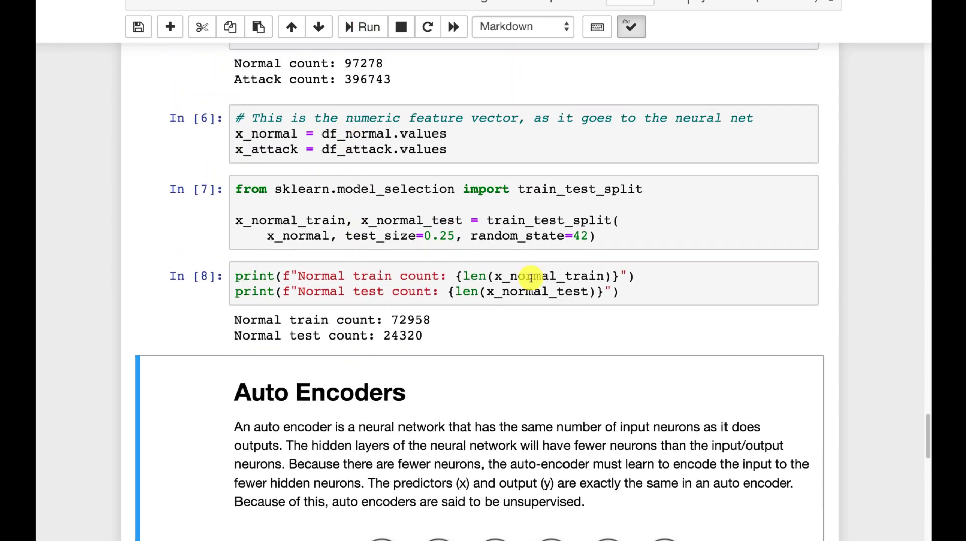
{"action": "scroll", "scroll_direction": "down", "scroll_amount": 3}
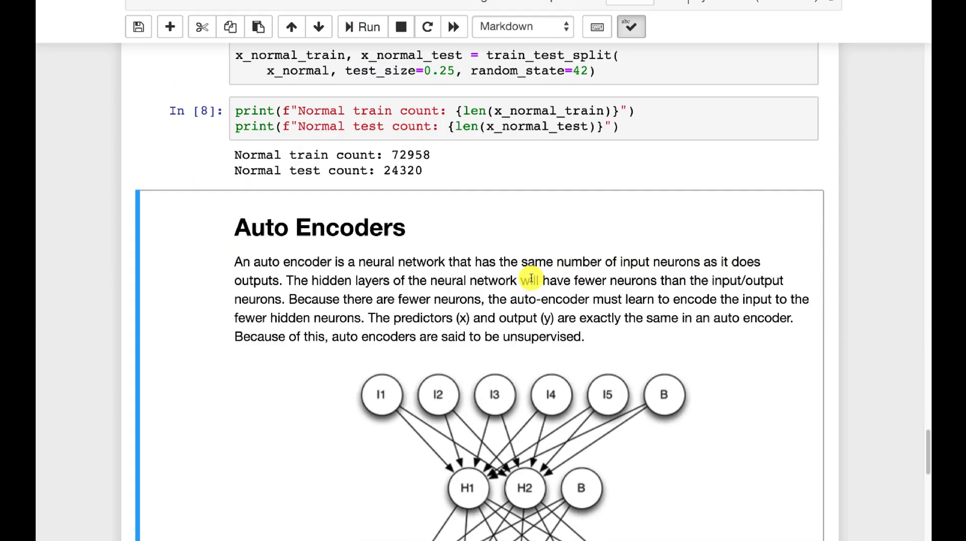
- Scroll past the Auto Encoders explanation and diagram to the Sequential model cell
{"action": "scroll", "scroll_direction": "down", "scroll_amount": 3}
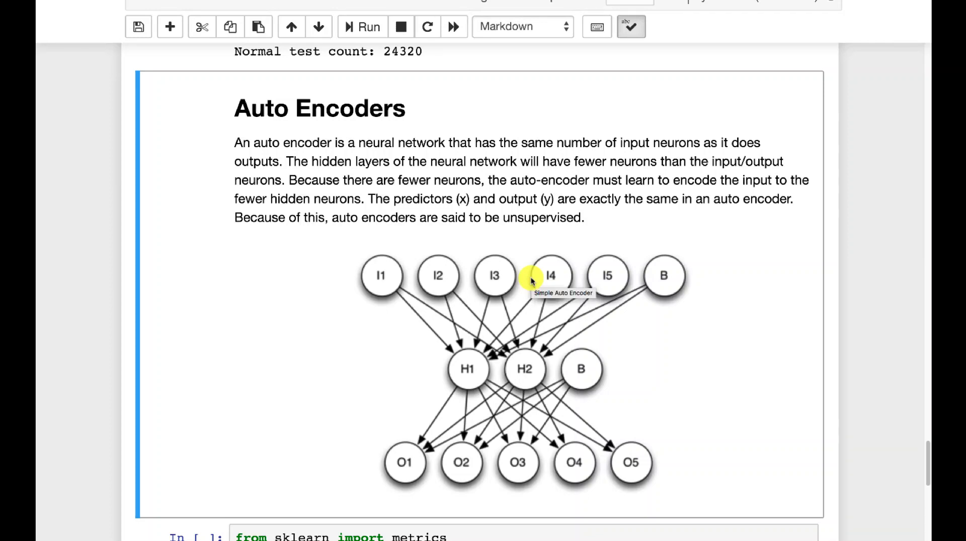
{"action": "mouse_move", "coordinate": [432, 255]}
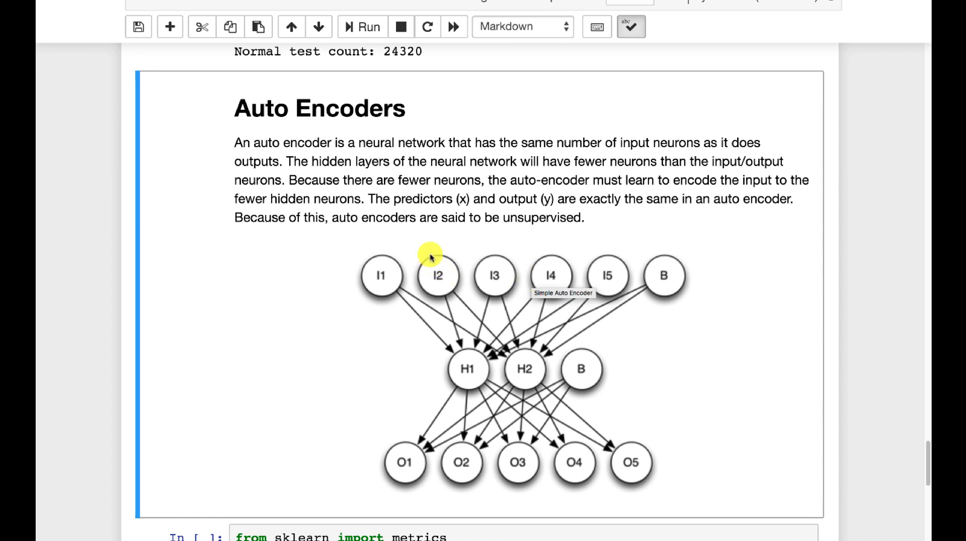
{"action": "mouse_move", "coordinate": [379, 255]}
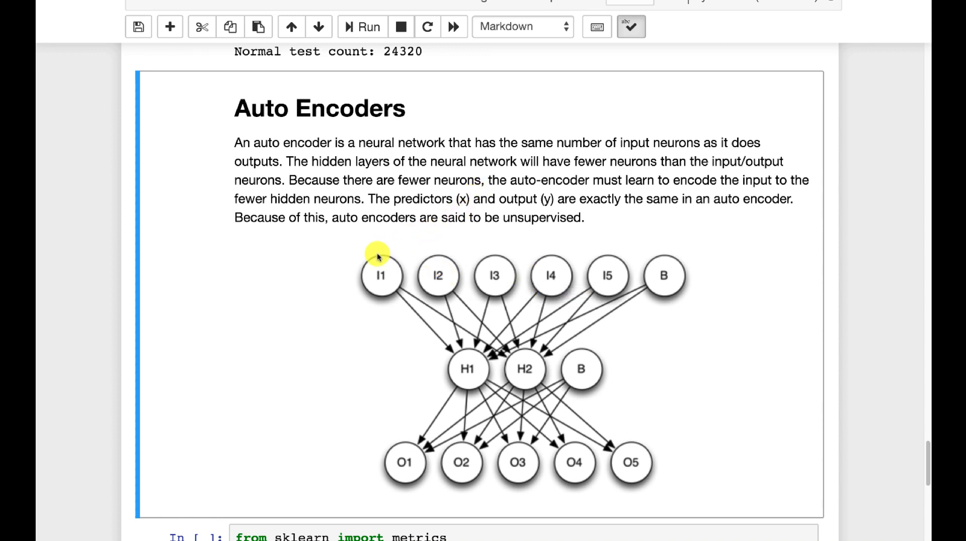
{"action": "mouse_move", "coordinate": [440, 202]}
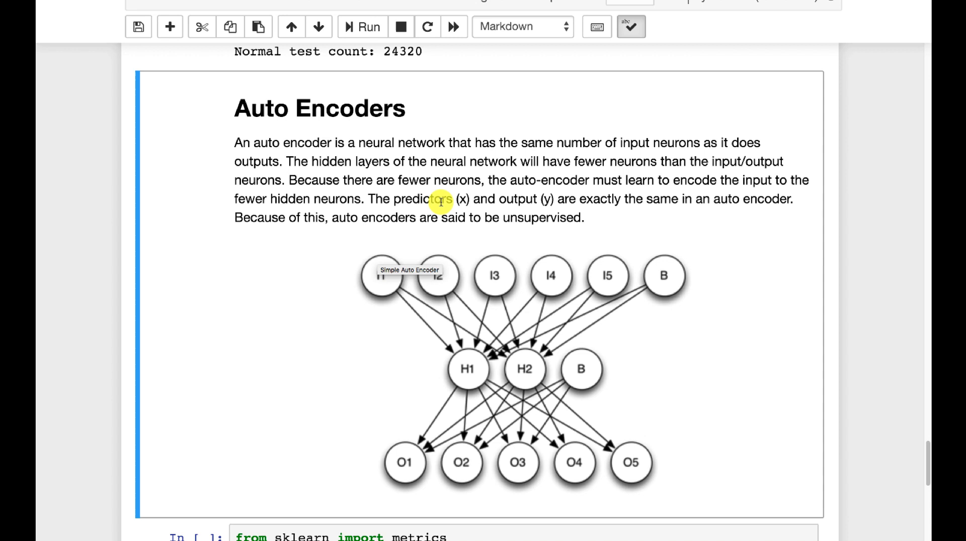
{"action": "mouse_move", "coordinate": [406, 374]}
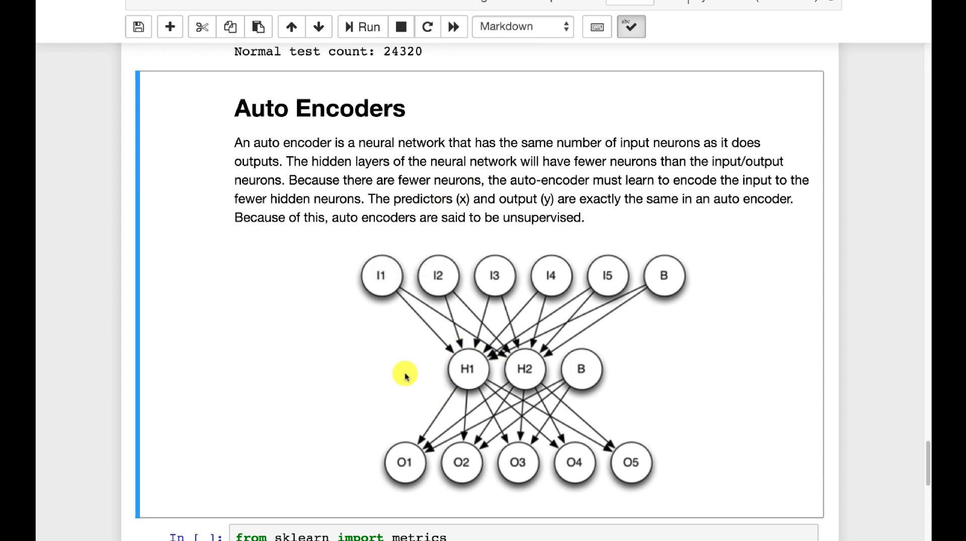
{"action": "mouse_move", "coordinate": [473, 372]}
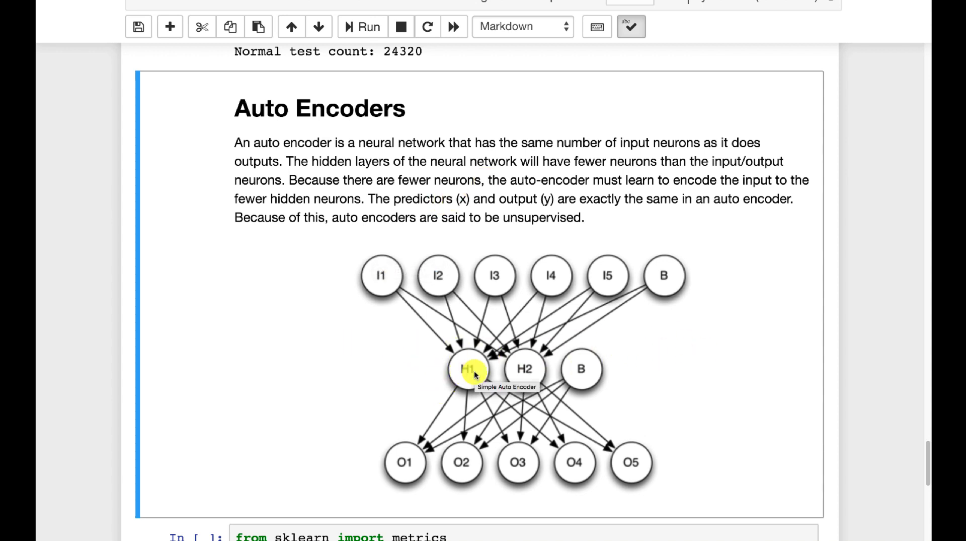
{"action": "mouse_move", "coordinate": [378, 281]}
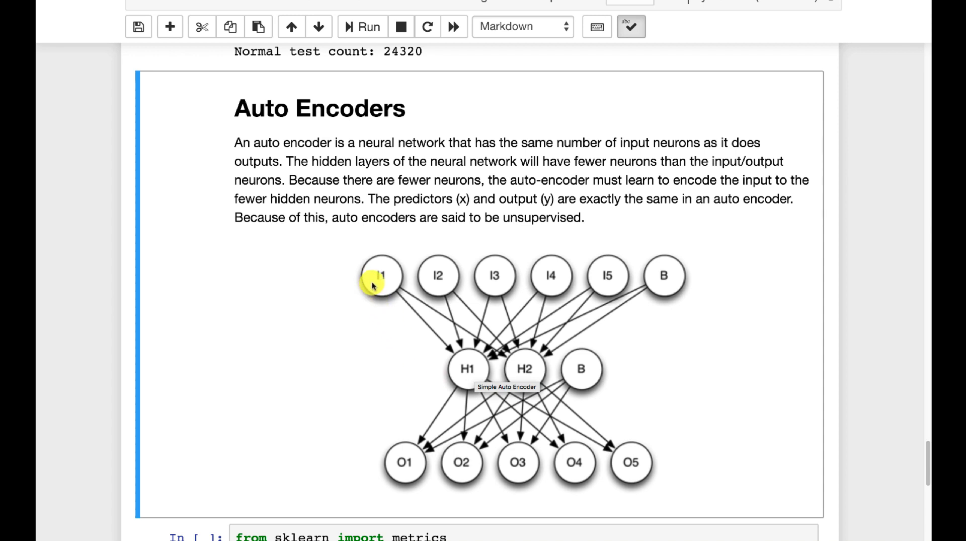
{"action": "mouse_move", "coordinate": [608, 275]}
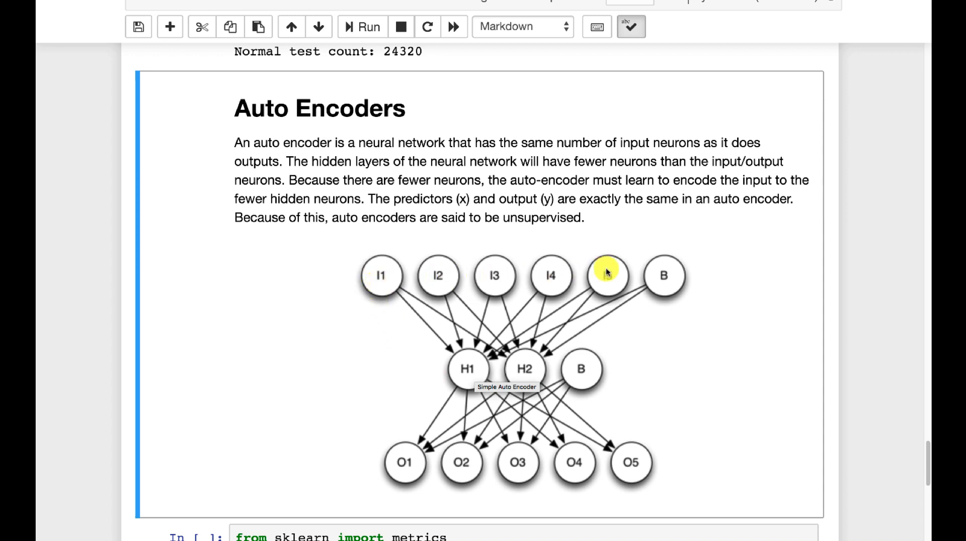
{"action": "mouse_move", "coordinate": [621, 254]}
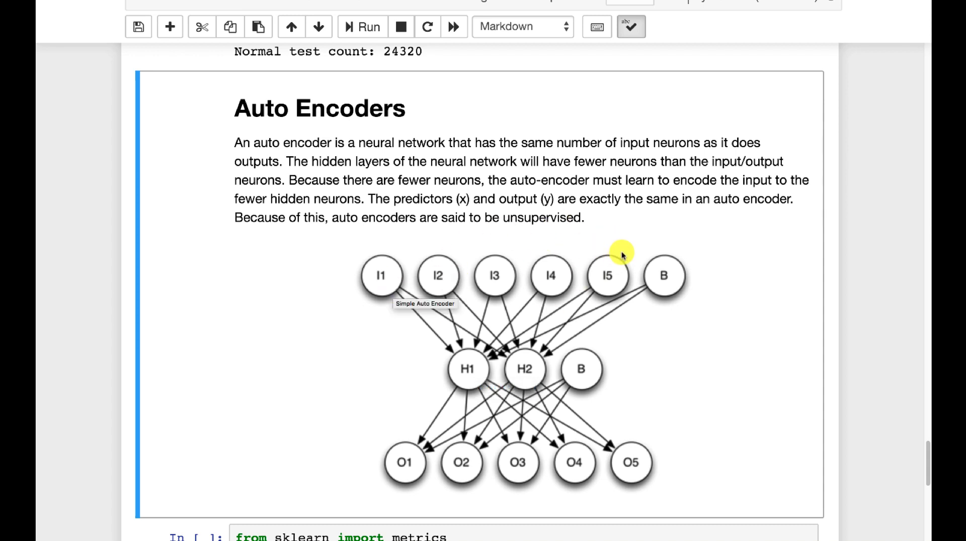
{"action": "mouse_move", "coordinate": [571, 388]}
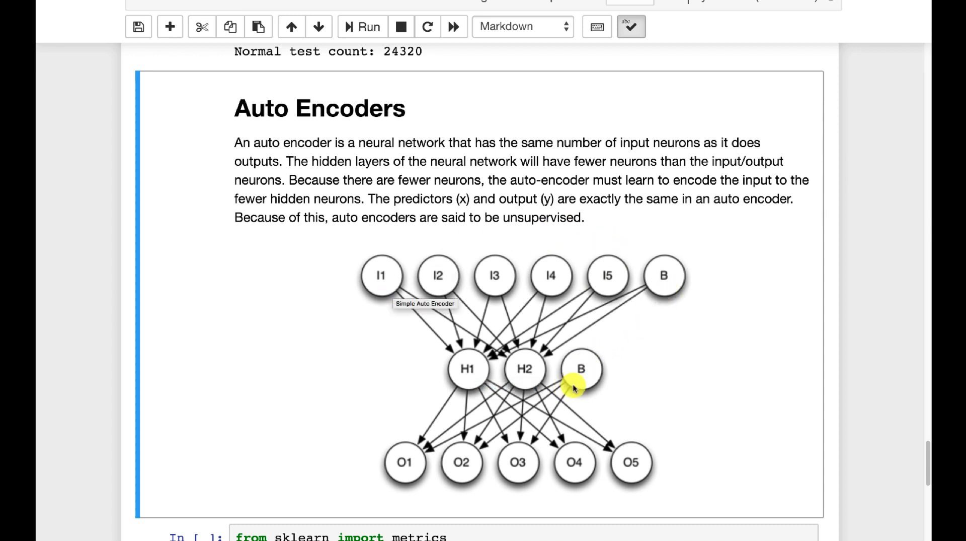
{"action": "mouse_move", "coordinate": [430, 462]}
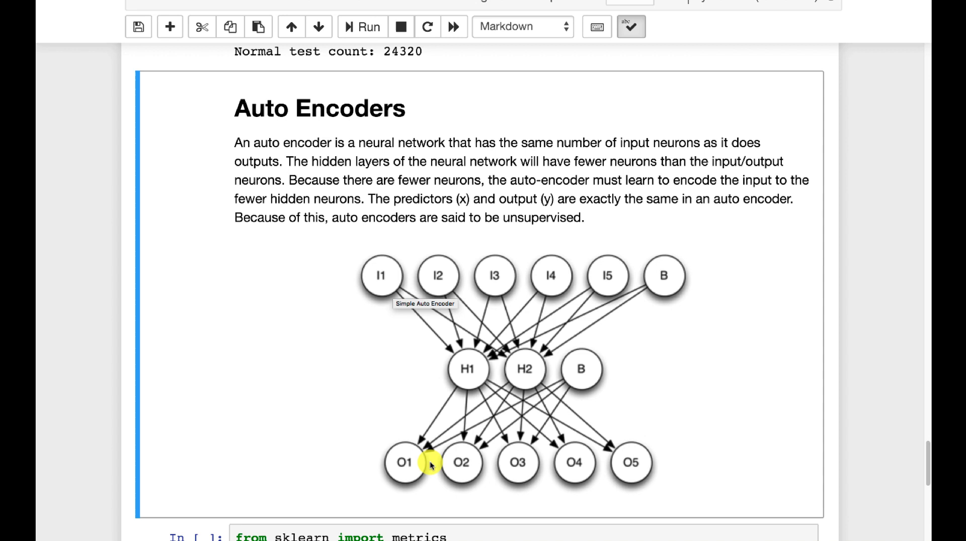
{"action": "mouse_move", "coordinate": [583, 276]}
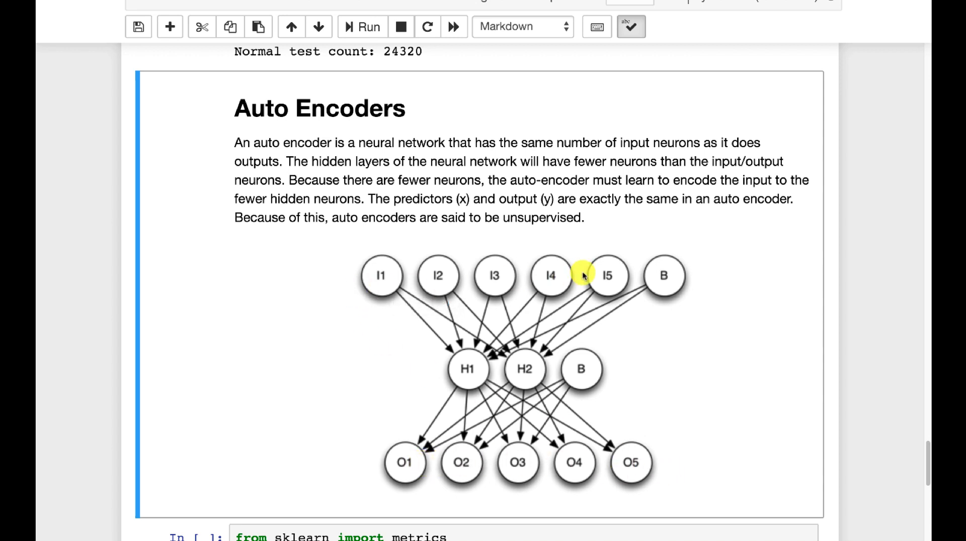
{"action": "mouse_move", "coordinate": [608, 276]}
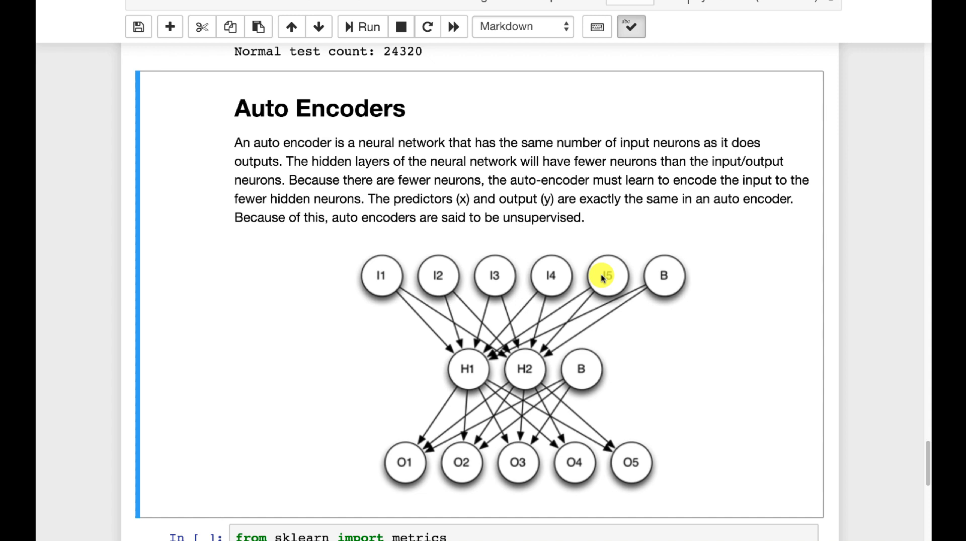
{"action": "mouse_move", "coordinate": [510, 396]}
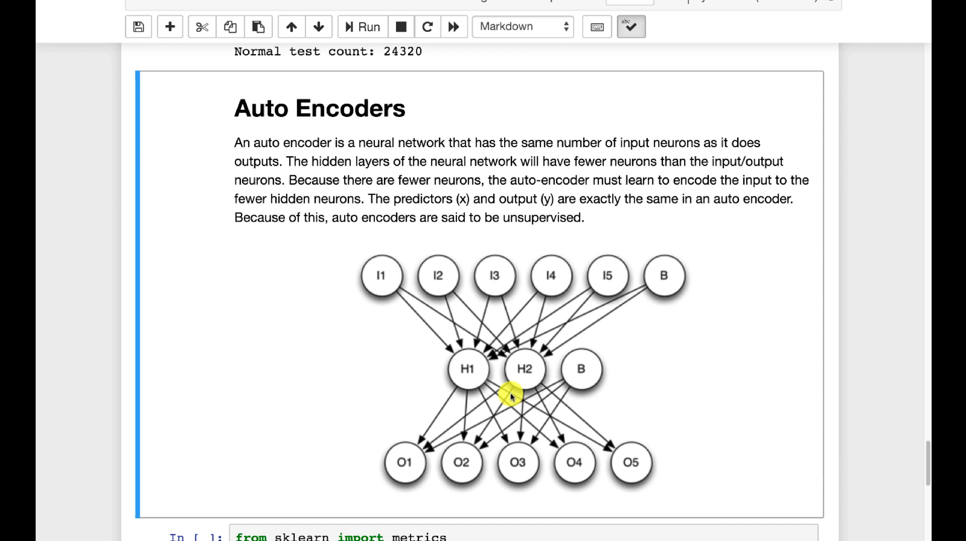
{"action": "mouse_move", "coordinate": [511, 380]}
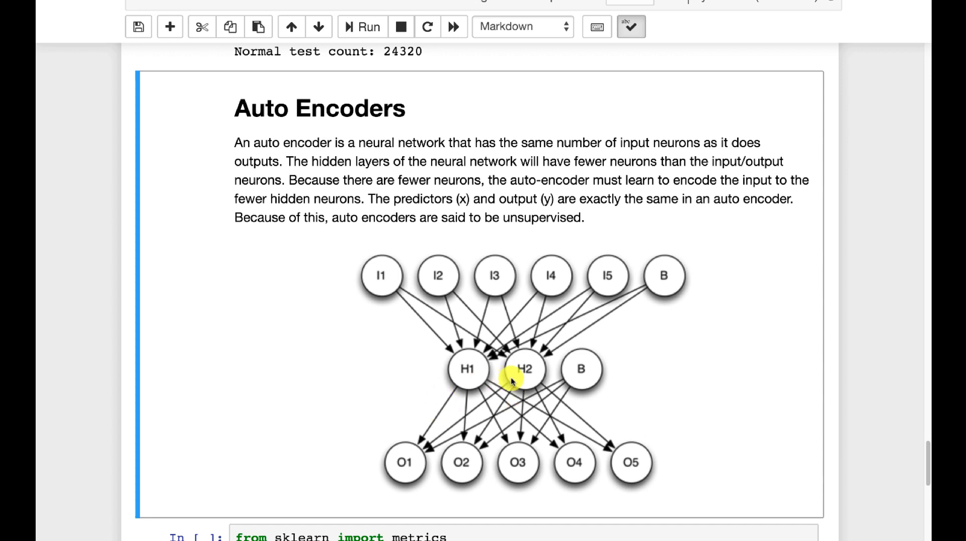
{"action": "mouse_move", "coordinate": [370, 286]}
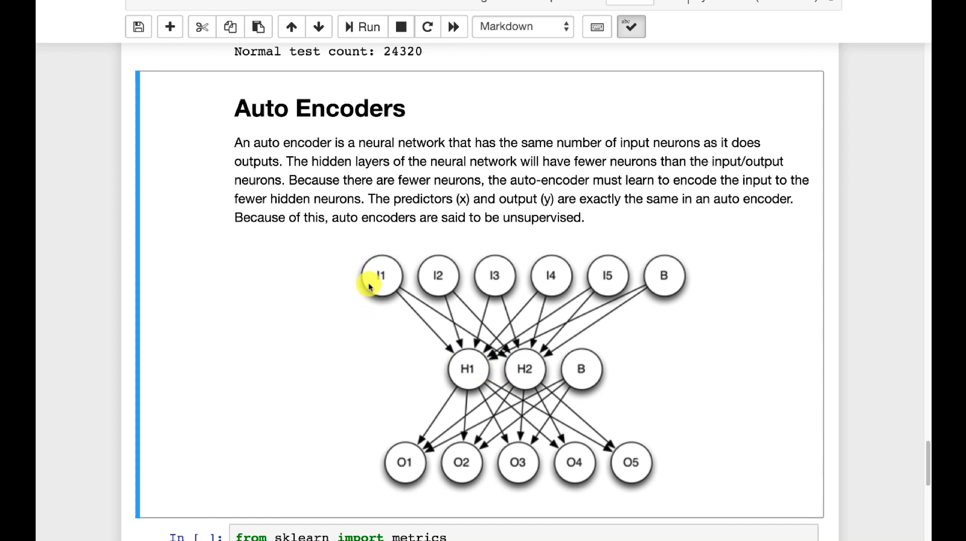
{"action": "mouse_move", "coordinate": [344, 303]}
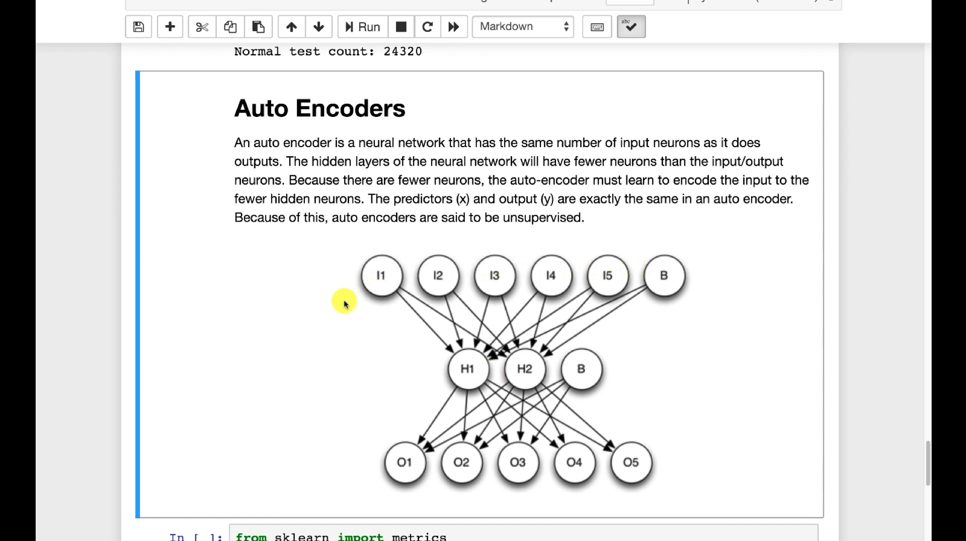
{"action": "mouse_move", "coordinate": [429, 289]}
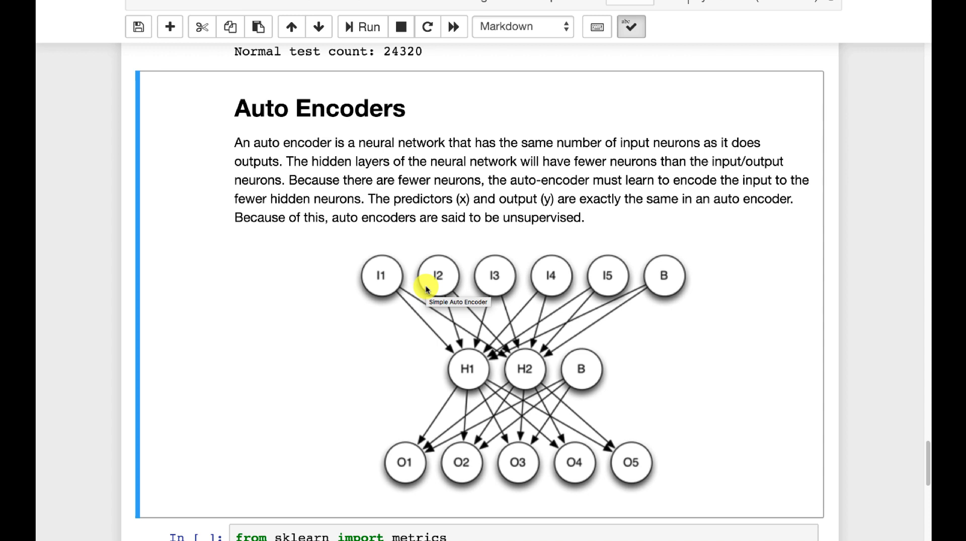
{"action": "mouse_move", "coordinate": [459, 374]}
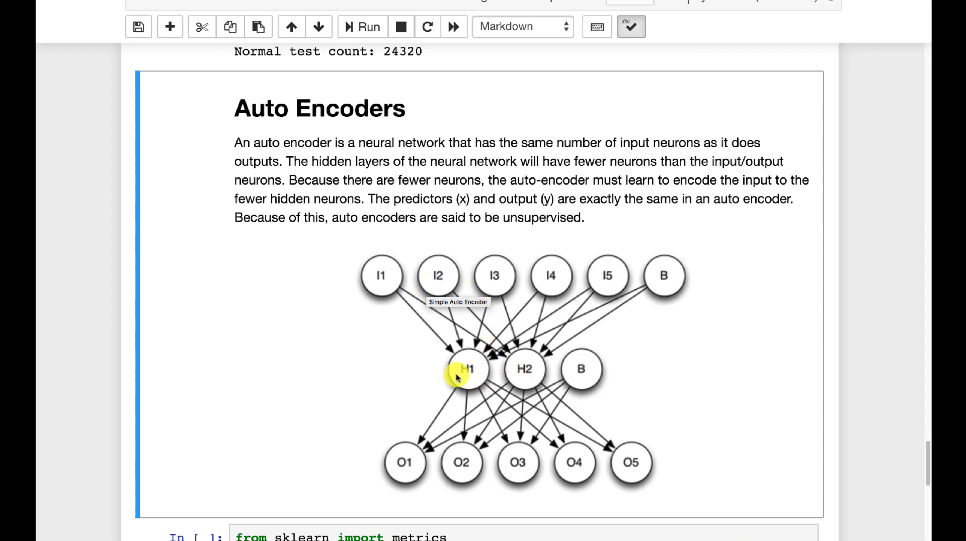
{"action": "mouse_move", "coordinate": [464, 381]}
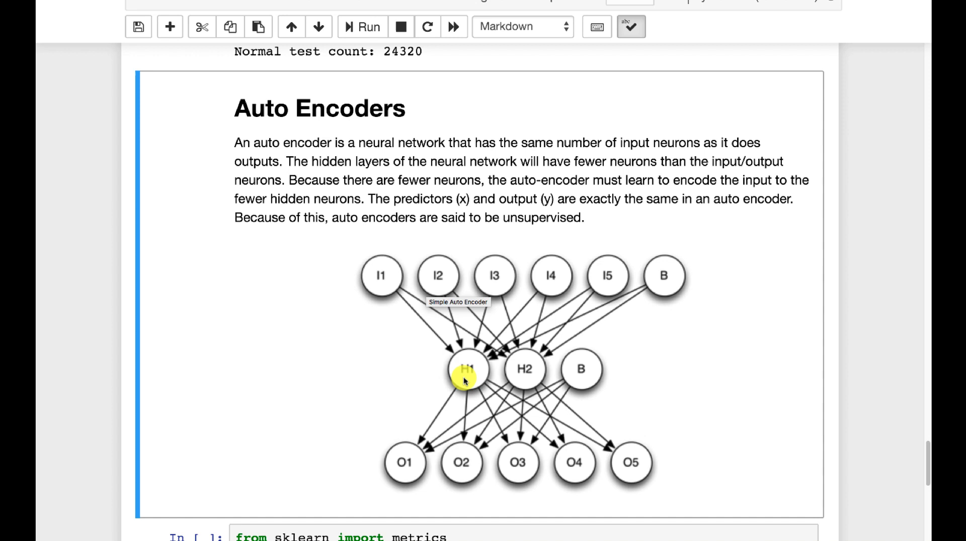
{"action": "mouse_move", "coordinate": [487, 378]}
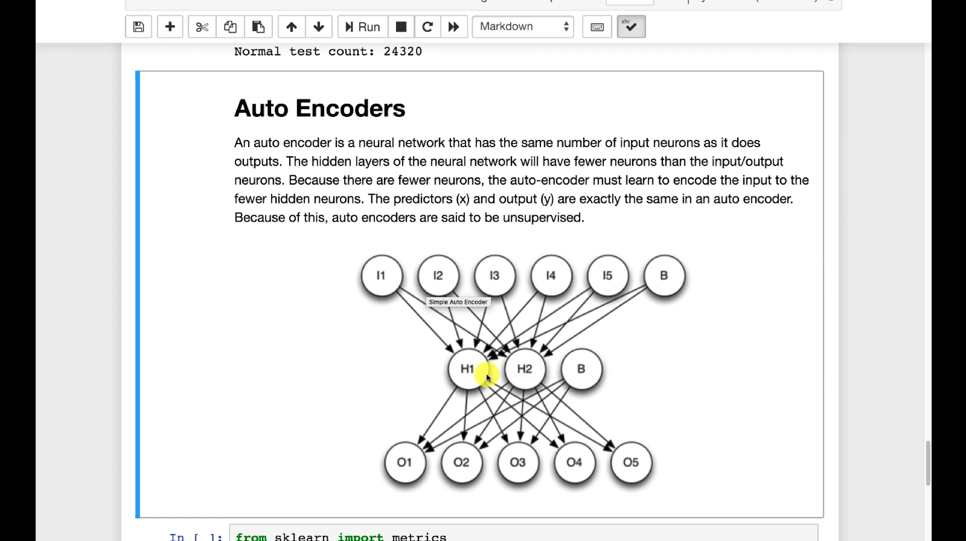
{"action": "scroll", "scroll_direction": "down", "scroll_amount": 3}
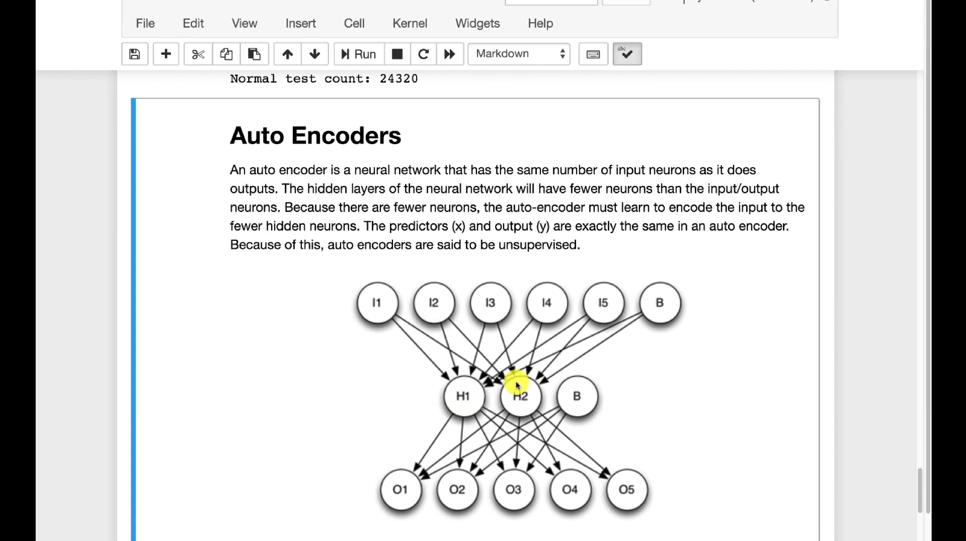
{"action": "scroll", "scroll_direction": "down", "scroll_amount": 3}
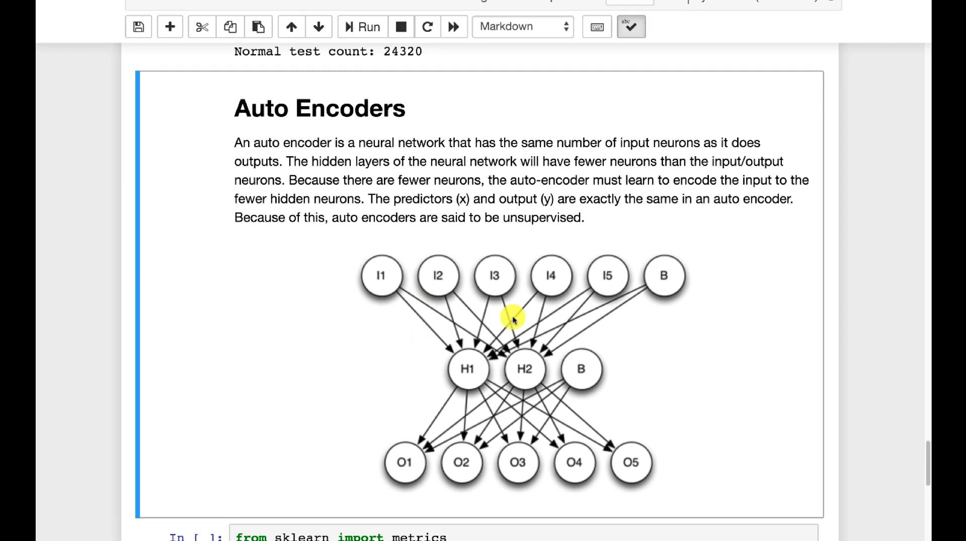
{"action": "mouse_move", "coordinate": [665, 338]}
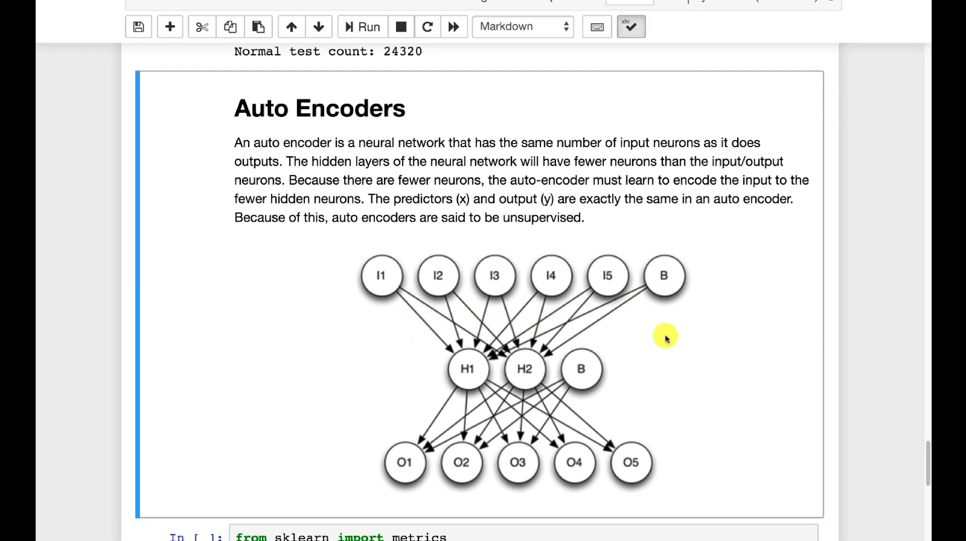
{"action": "mouse_move", "coordinate": [515, 421]}
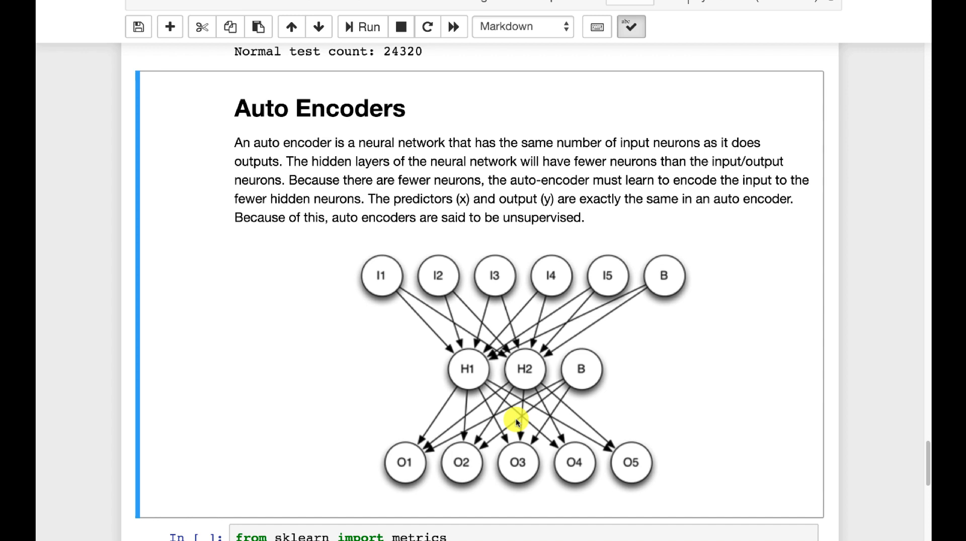
{"action": "scroll", "scroll_direction": "down", "scroll_amount": 3}
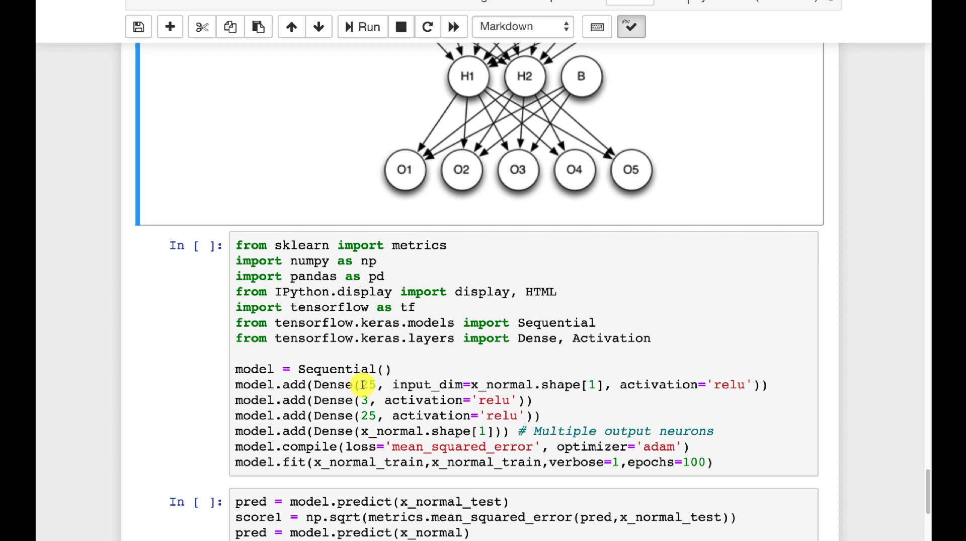
{"action": "scroll", "scroll_direction": "up", "scroll_amount": 3}
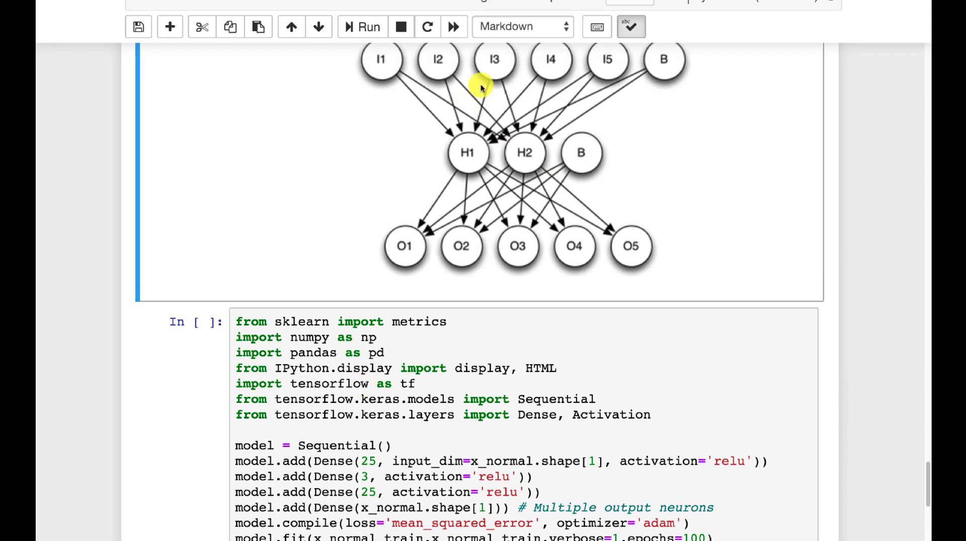
{"action": "mouse_move", "coordinate": [338, 375]}
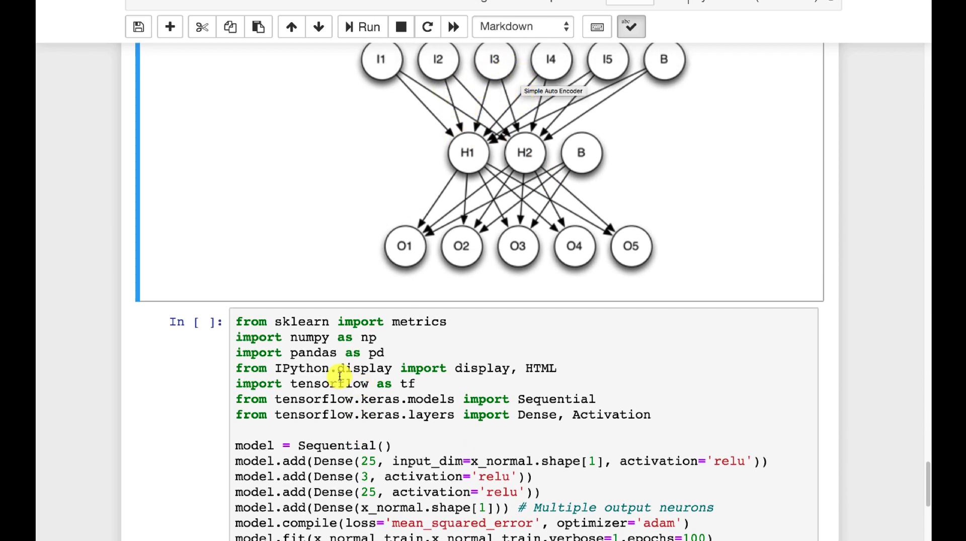
{"action": "scroll", "scroll_direction": "down", "scroll_amount": 3}
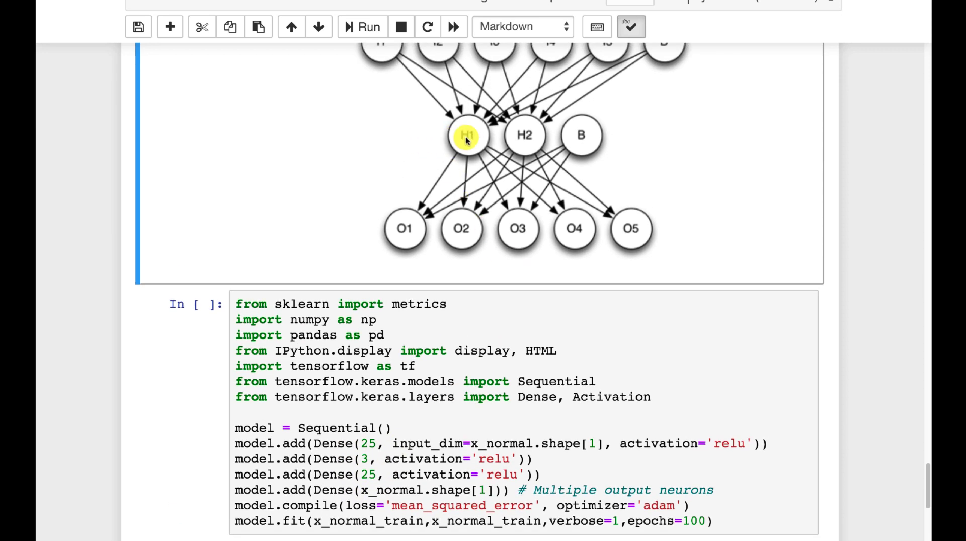
{"action": "mouse_move", "coordinate": [493, 157]}
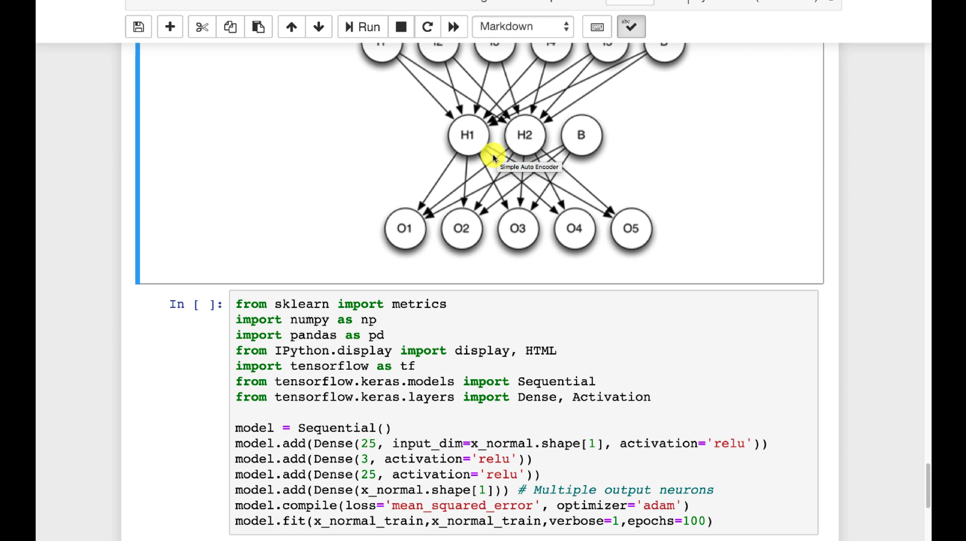
{"action": "mouse_move", "coordinate": [500, 378]}
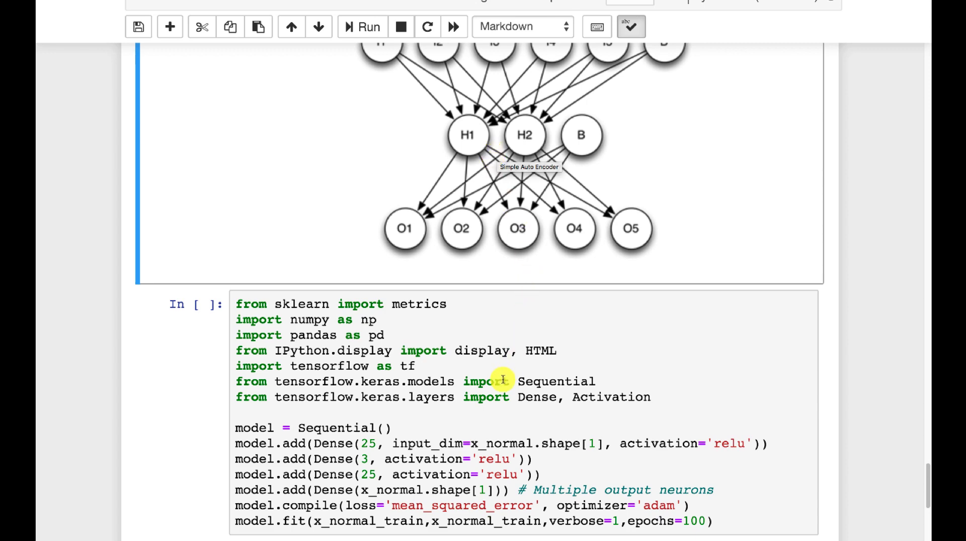
{"action": "scroll", "scroll_direction": "down", "scroll_amount": 3}
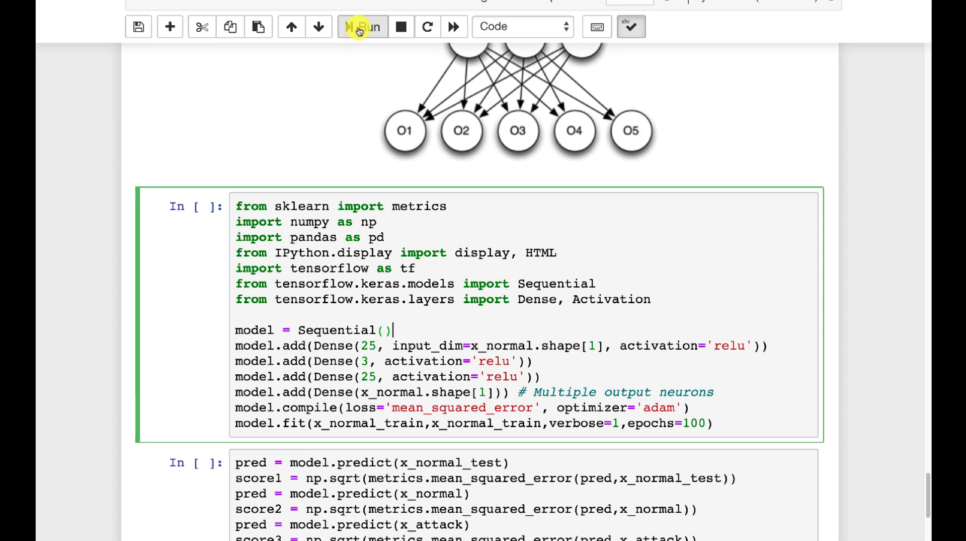
- Train the 25-3-25 autoencoder on 72958 normal samples and return to the diagram
{"action": "left_click", "coordinate": [362, 26]}
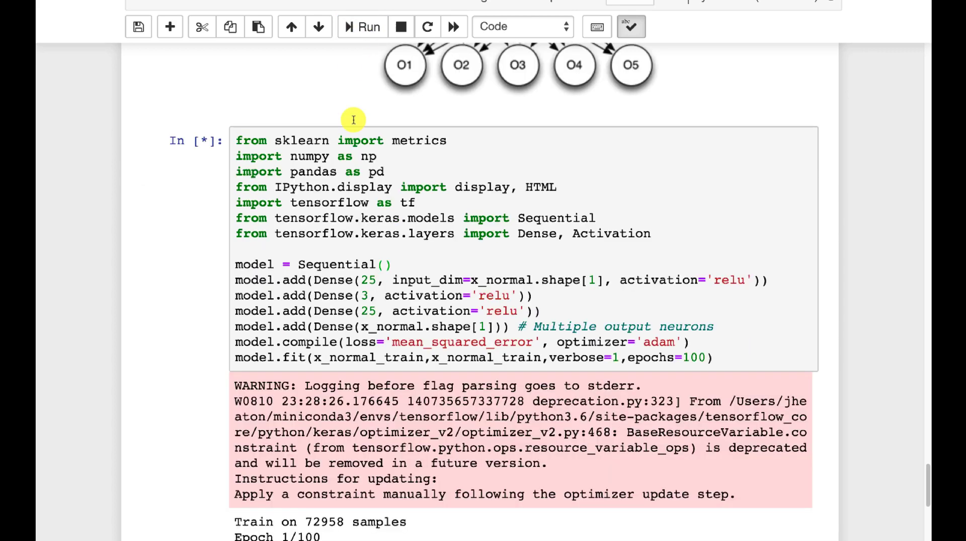
{"action": "scroll", "scroll_direction": "down", "scroll_amount": 3}
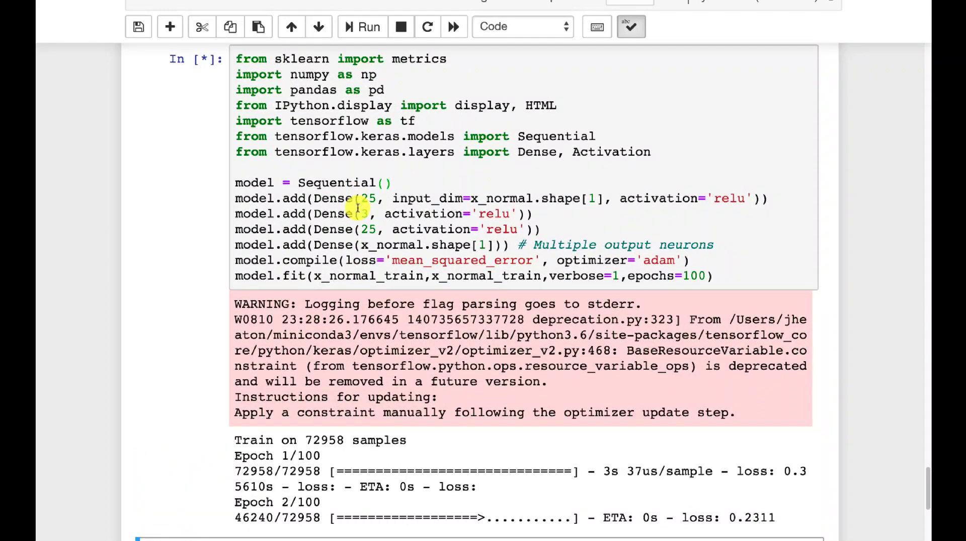
{"action": "scroll", "scroll_direction": "up", "scroll_amount": 3}
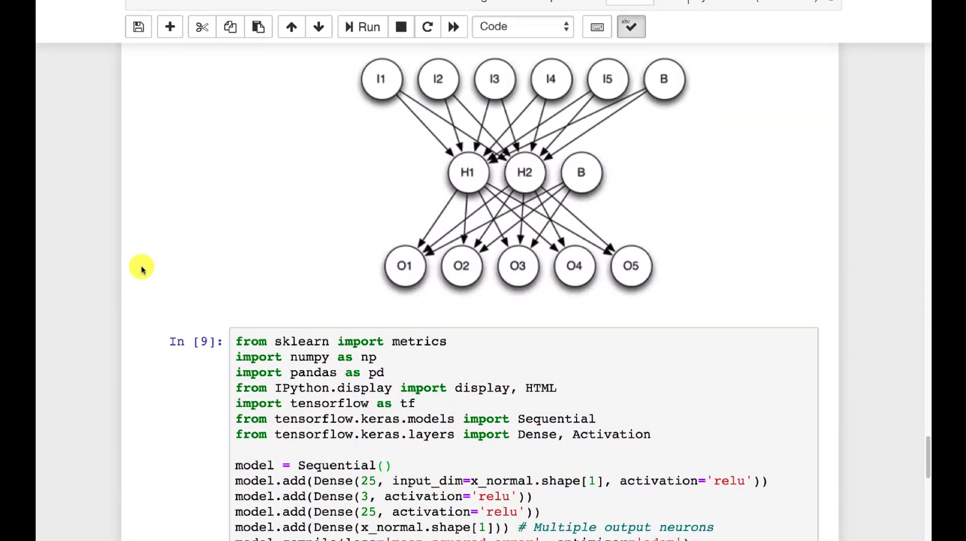
{"action": "scroll", "scroll_direction": "up", "scroll_amount": 3}
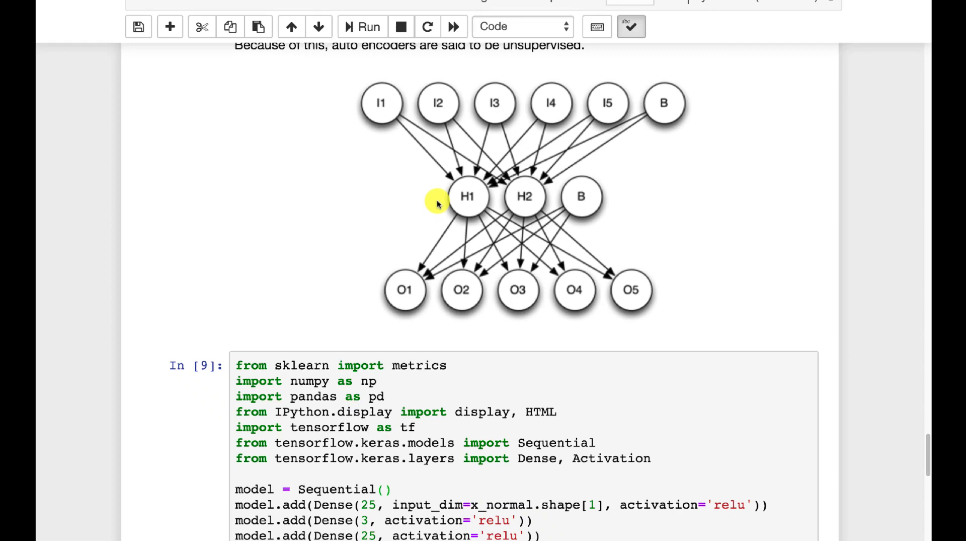
{"action": "mouse_move", "coordinate": [369, 252]}
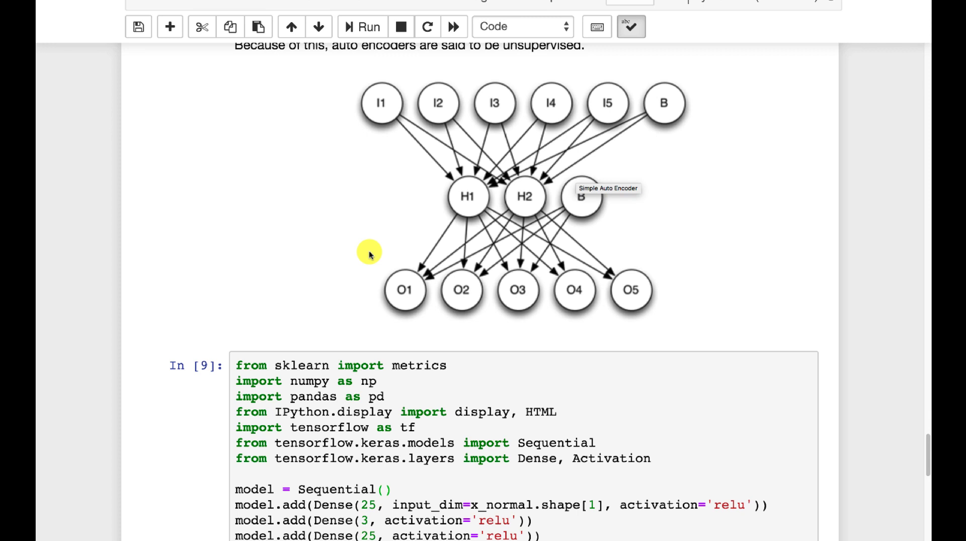
{"action": "mouse_move", "coordinate": [432, 239]}
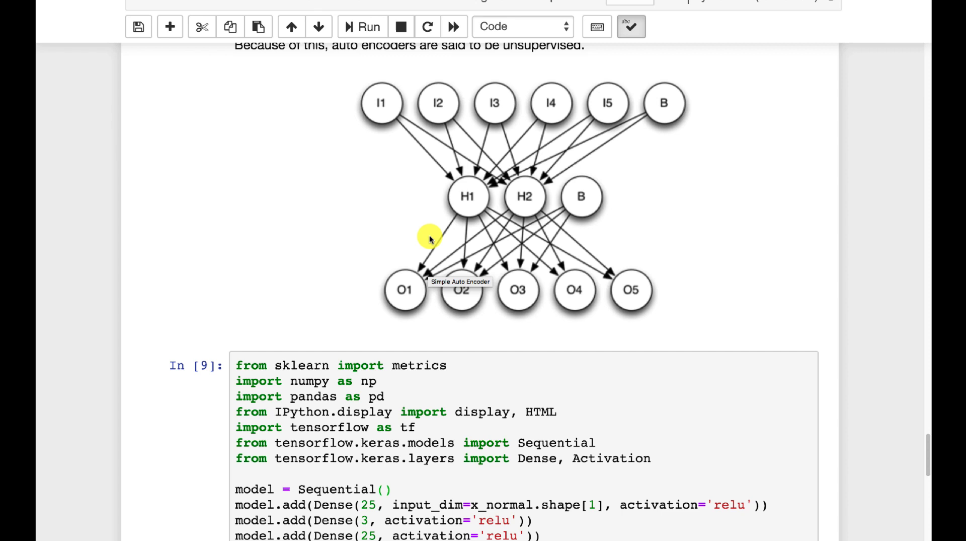
{"action": "mouse_move", "coordinate": [508, 203]}
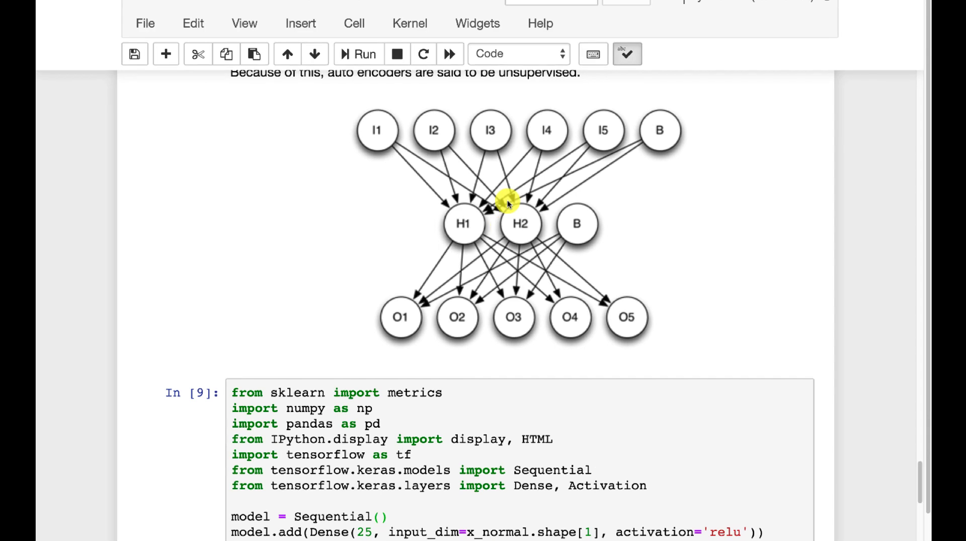
{"action": "scroll", "scroll_direction": "down", "scroll_amount": 3}
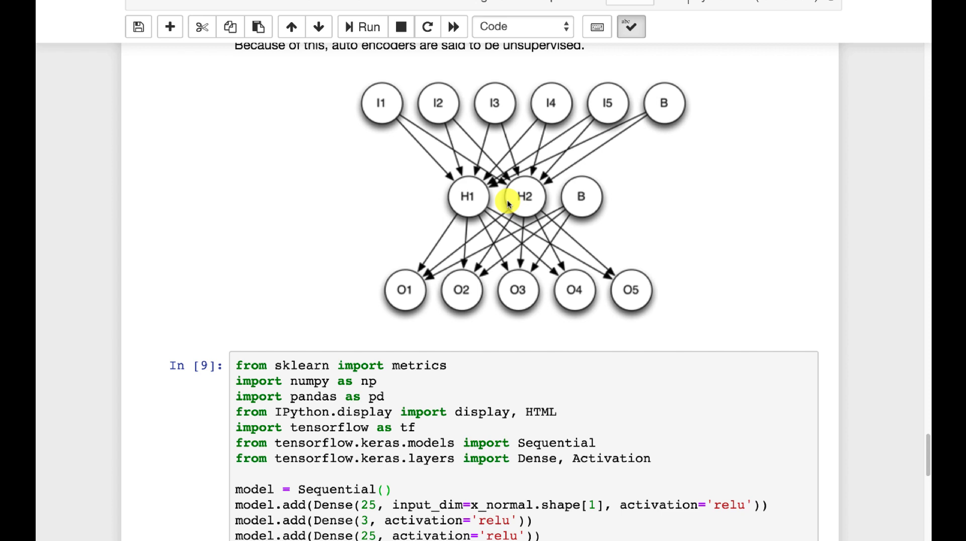
{"action": "mouse_move", "coordinate": [661, 91]}
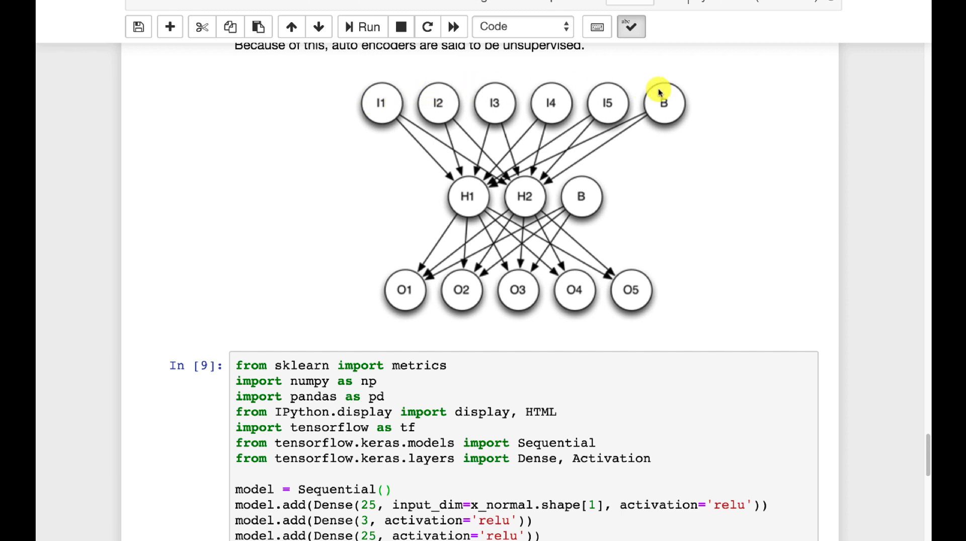
{"action": "mouse_move", "coordinate": [583, 299]}
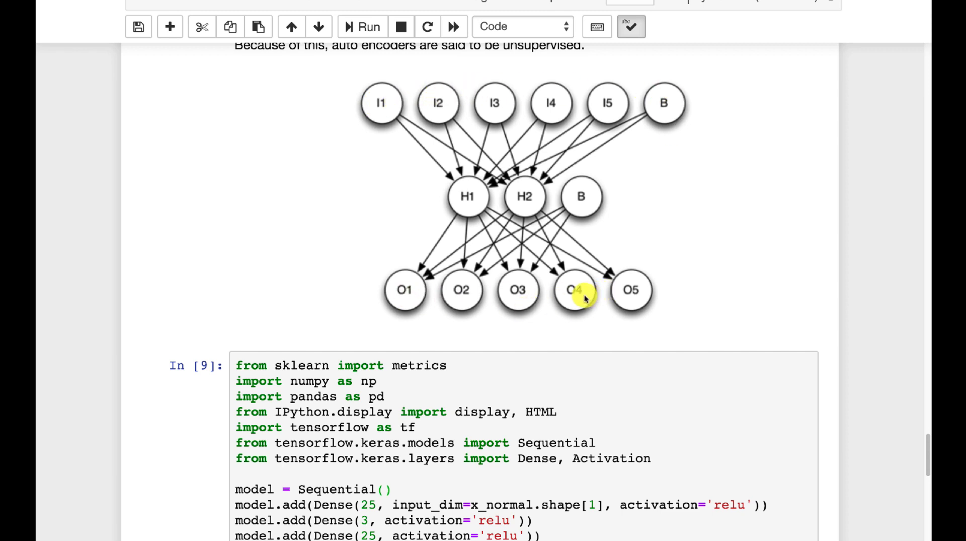
{"action": "mouse_move", "coordinate": [321, 201]}
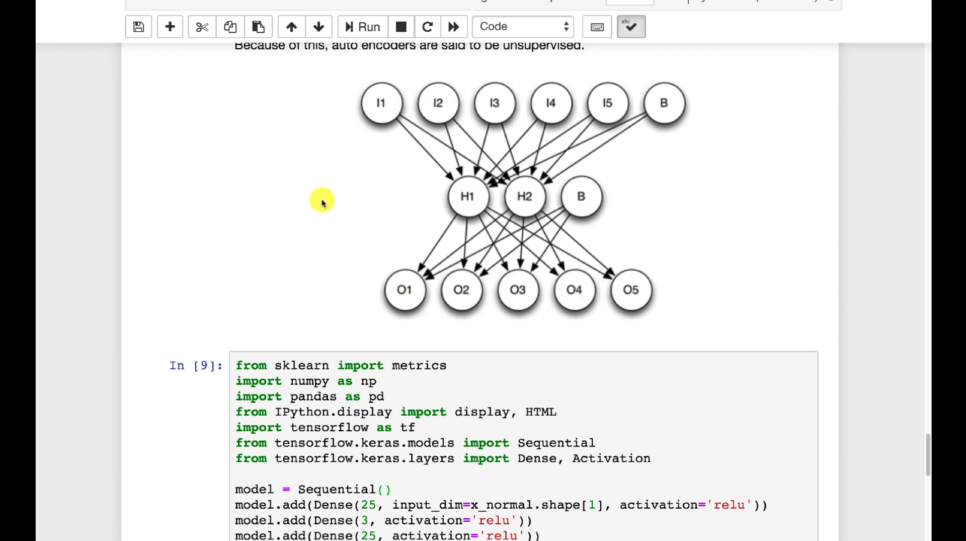
{"action": "mouse_move", "coordinate": [363, 99]}
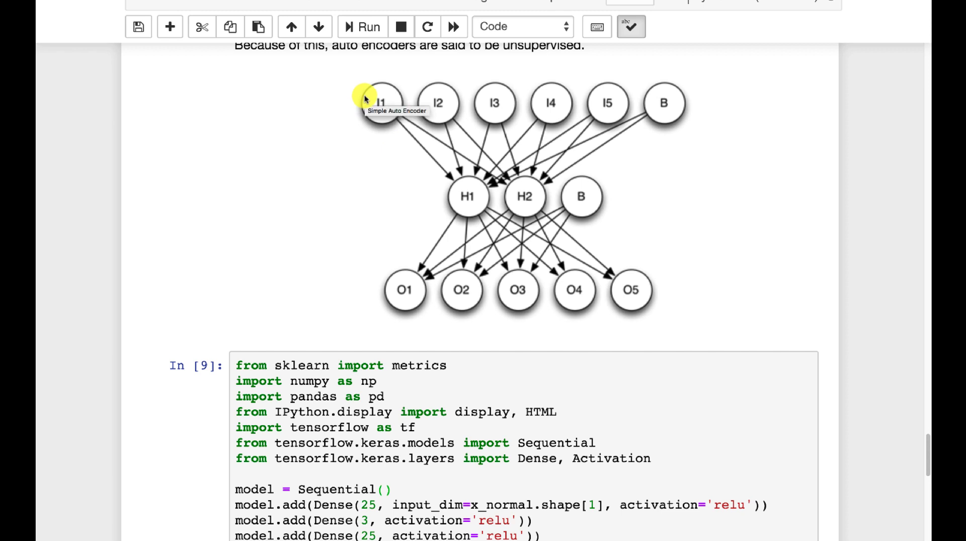
{"action": "mouse_move", "coordinate": [447, 172]}
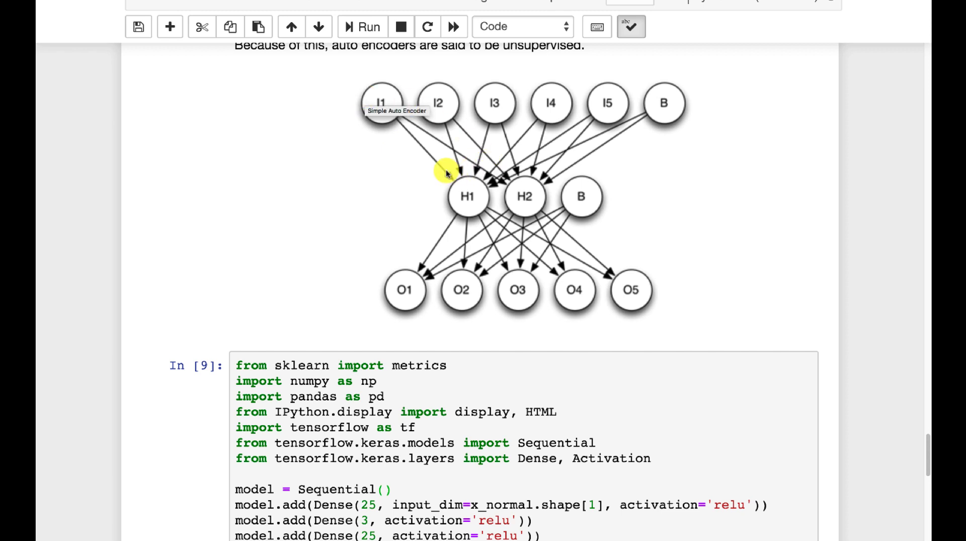
{"action": "mouse_move", "coordinate": [496, 242]}
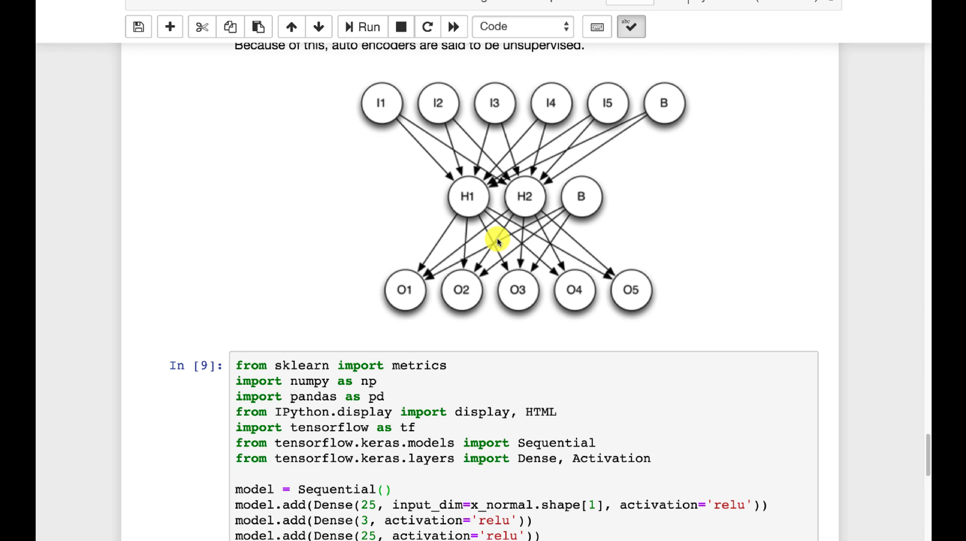
{"action": "scroll", "scroll_direction": "down", "scroll_amount": 3}
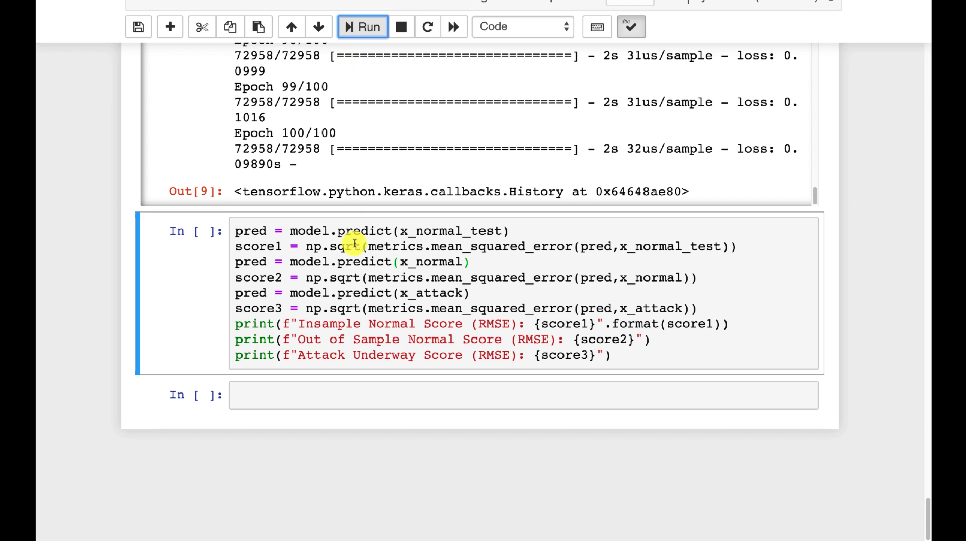
{"action": "mouse_move", "coordinate": [392, 230]}
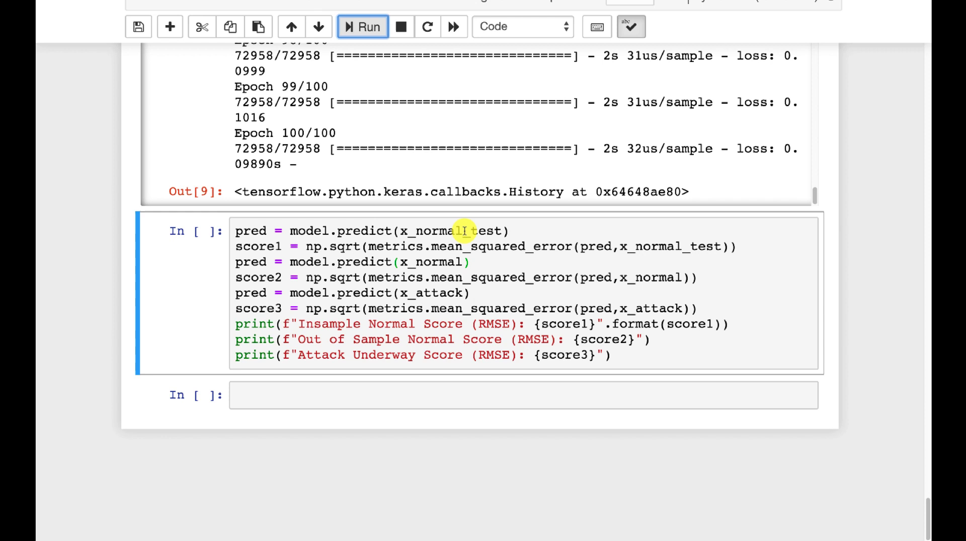
{"action": "mouse_move", "coordinate": [552, 259]}
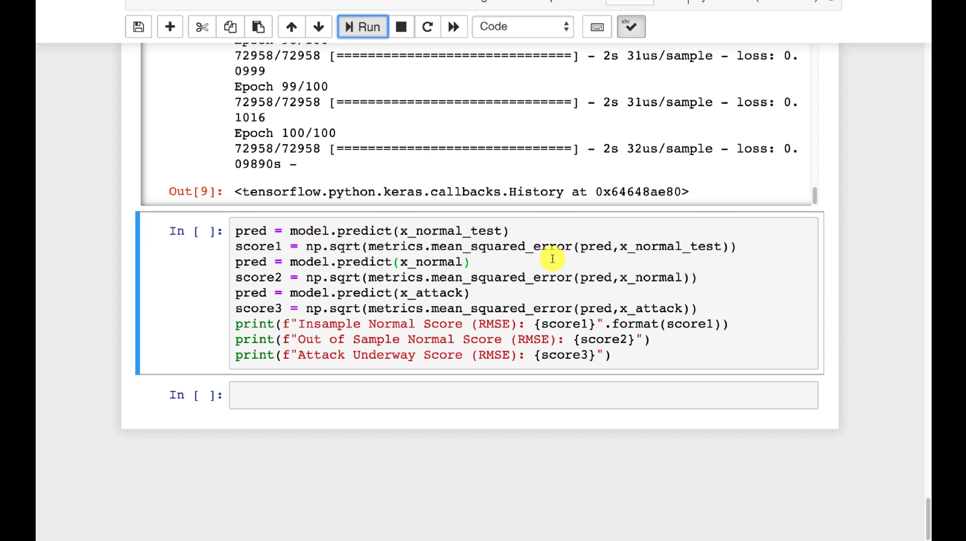
{"action": "mouse_move", "coordinate": [598, 247]}
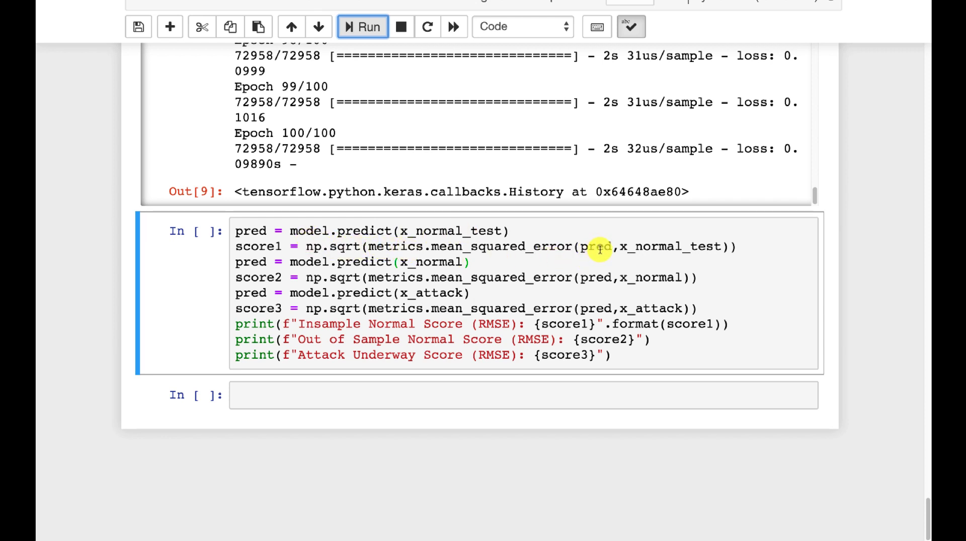
{"action": "mouse_move", "coordinate": [616, 239]}
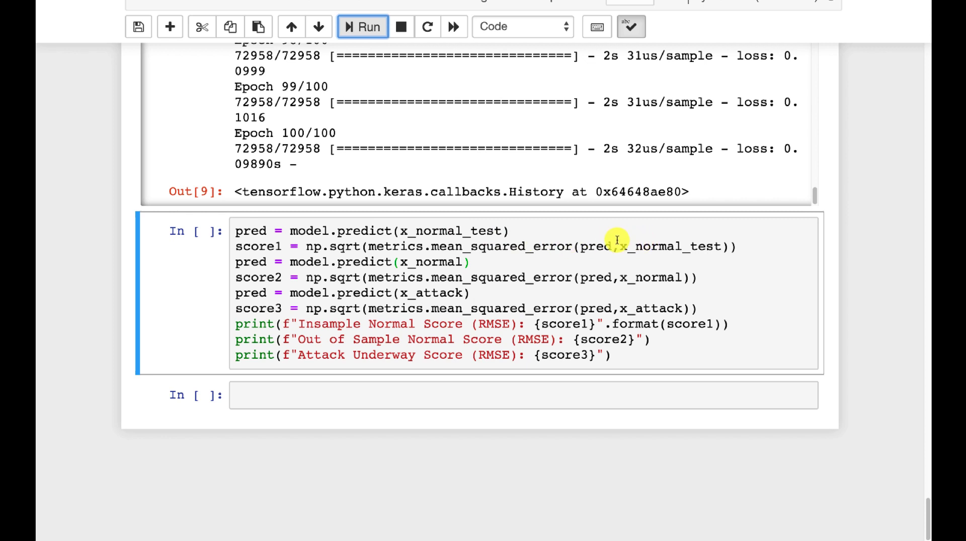
- Run the scoring cell, giving RMSE 0.303 and 0.313 for normal data and 0.531 for attacks
{"action": "left_click", "coordinate": [362, 26]}
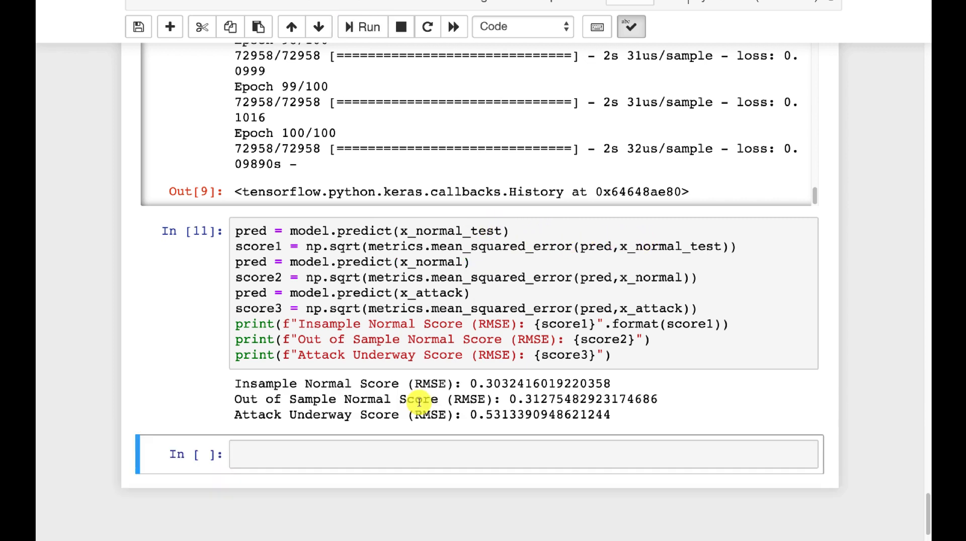
{"action": "mouse_move", "coordinate": [295, 398]}
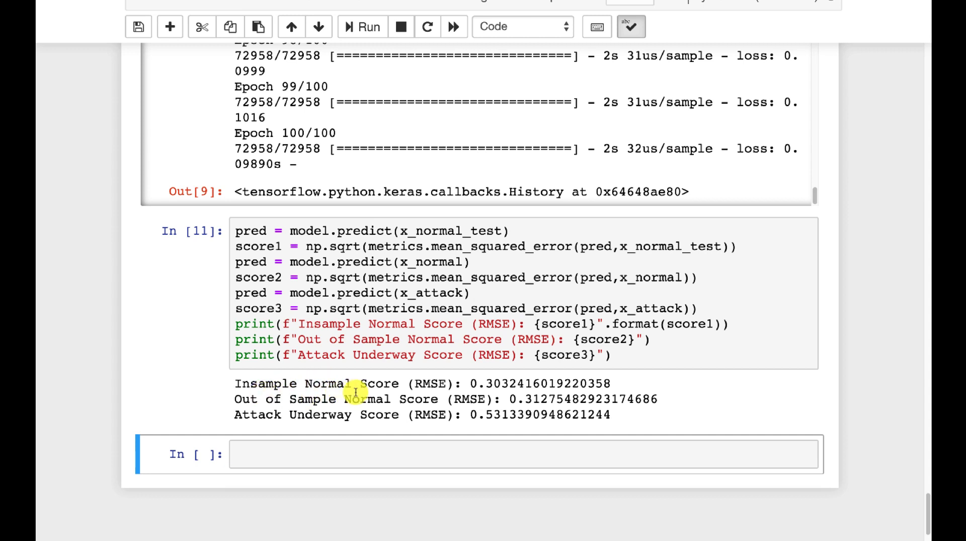
{"action": "mouse_move", "coordinate": [427, 383]}
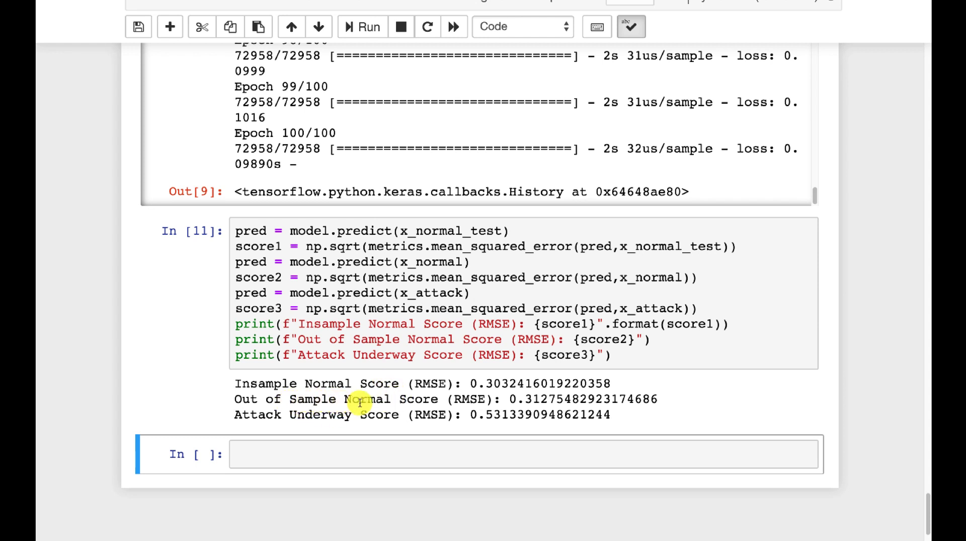
{"action": "mouse_move", "coordinate": [507, 398]}
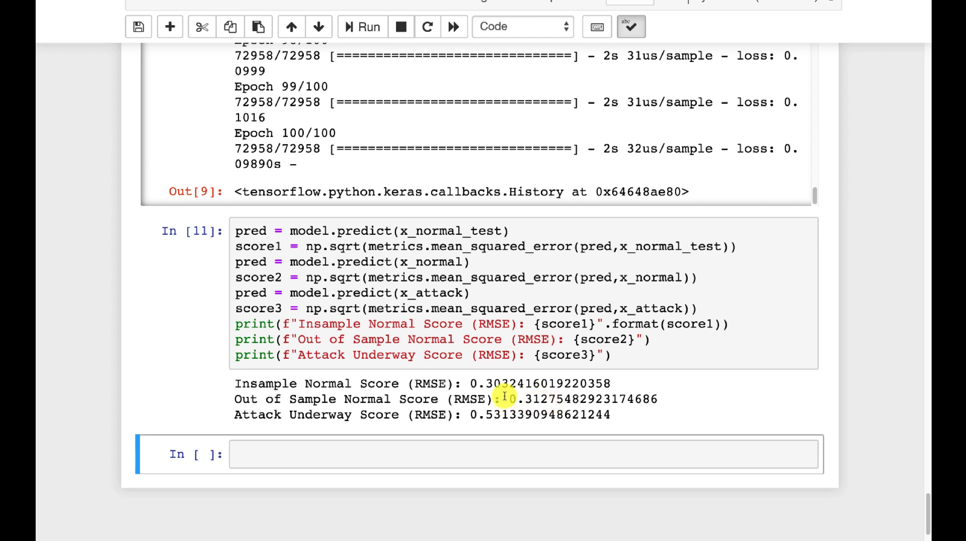
{"action": "mouse_move", "coordinate": [539, 399]}
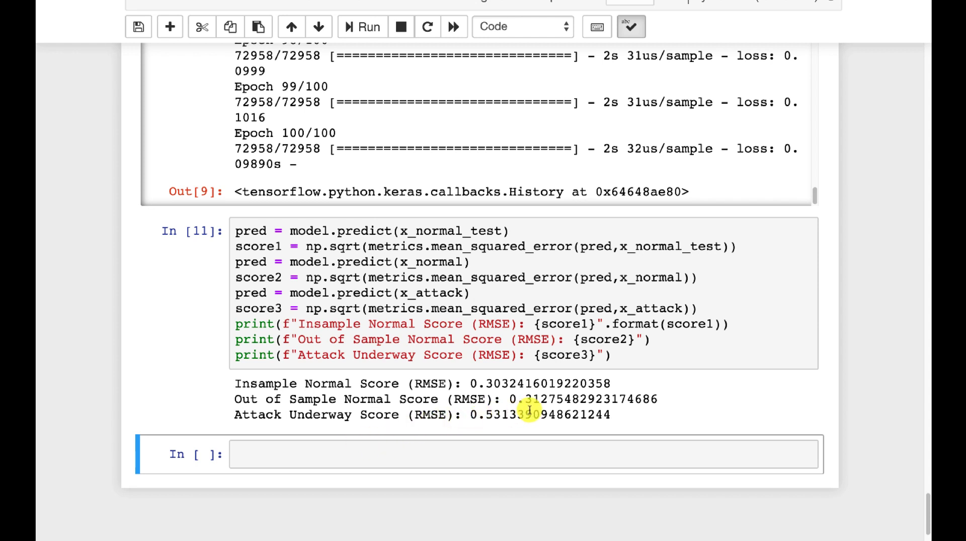
{"action": "mouse_move", "coordinate": [256, 232]}
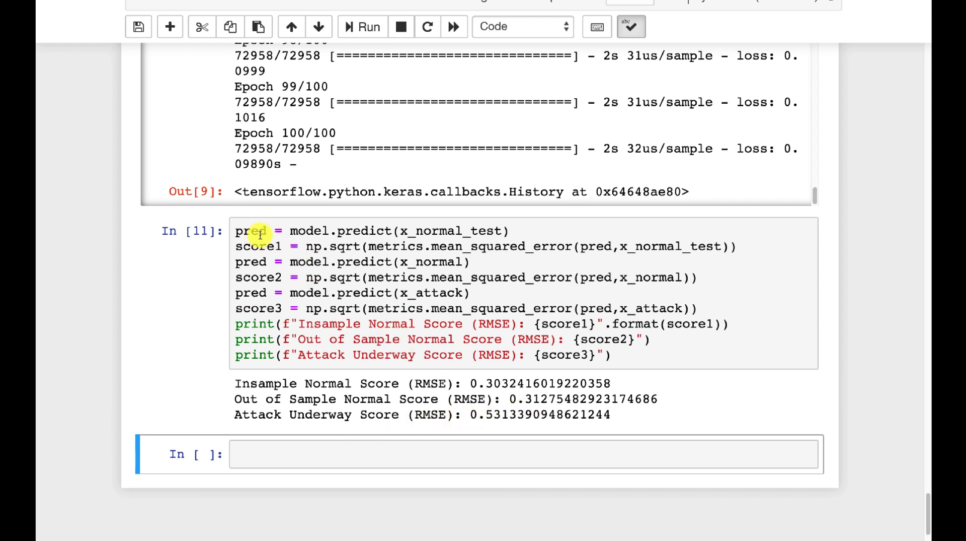
{"action": "mouse_move", "coordinate": [493, 231]}
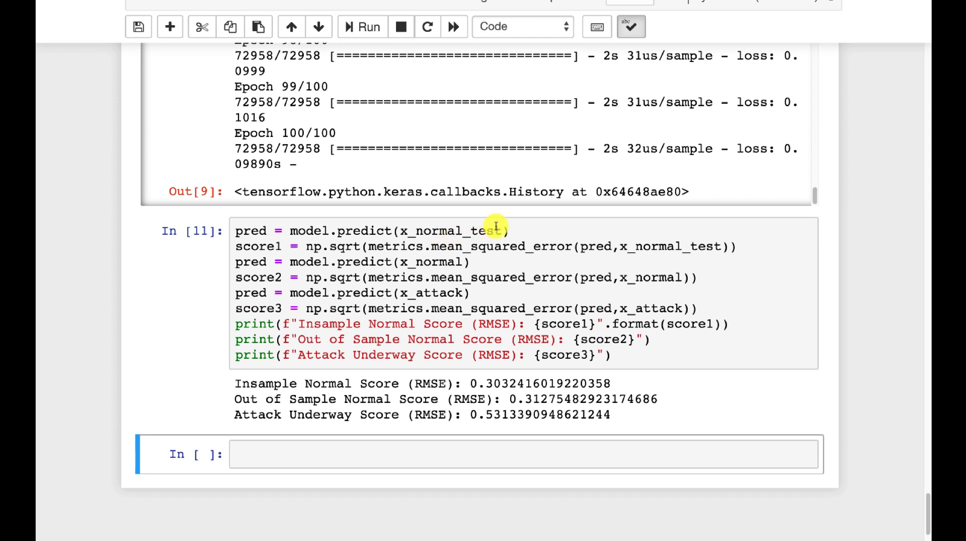
{"action": "mouse_move", "coordinate": [541, 245]}
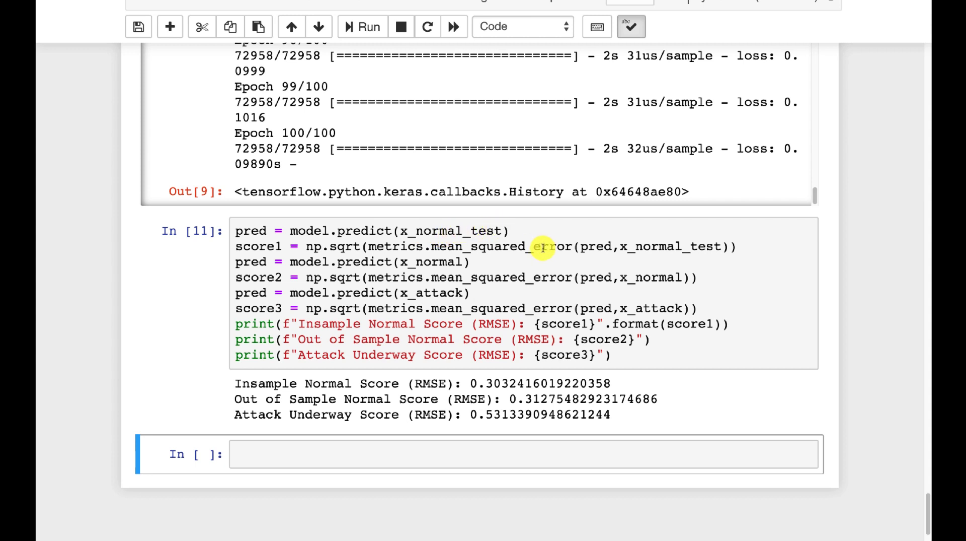
{"action": "mouse_move", "coordinate": [641, 246]}
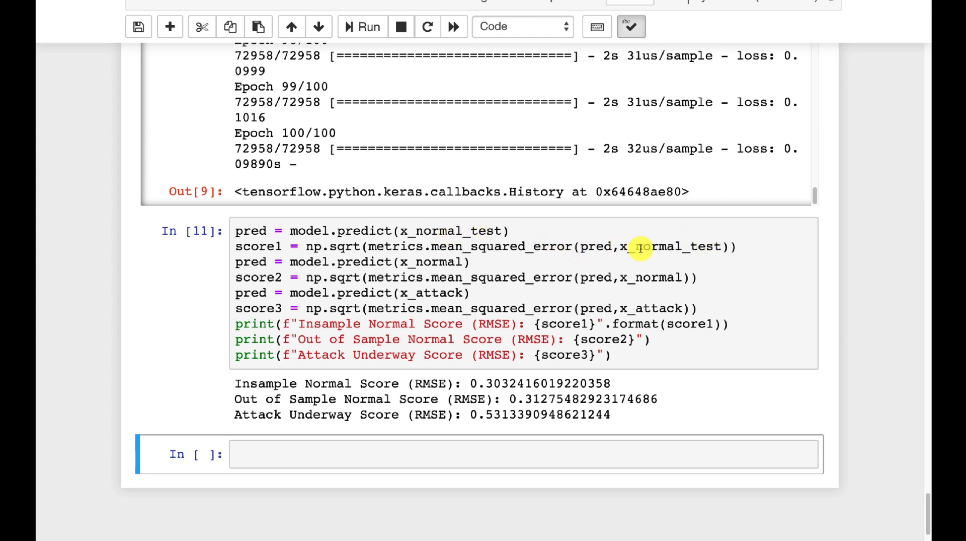